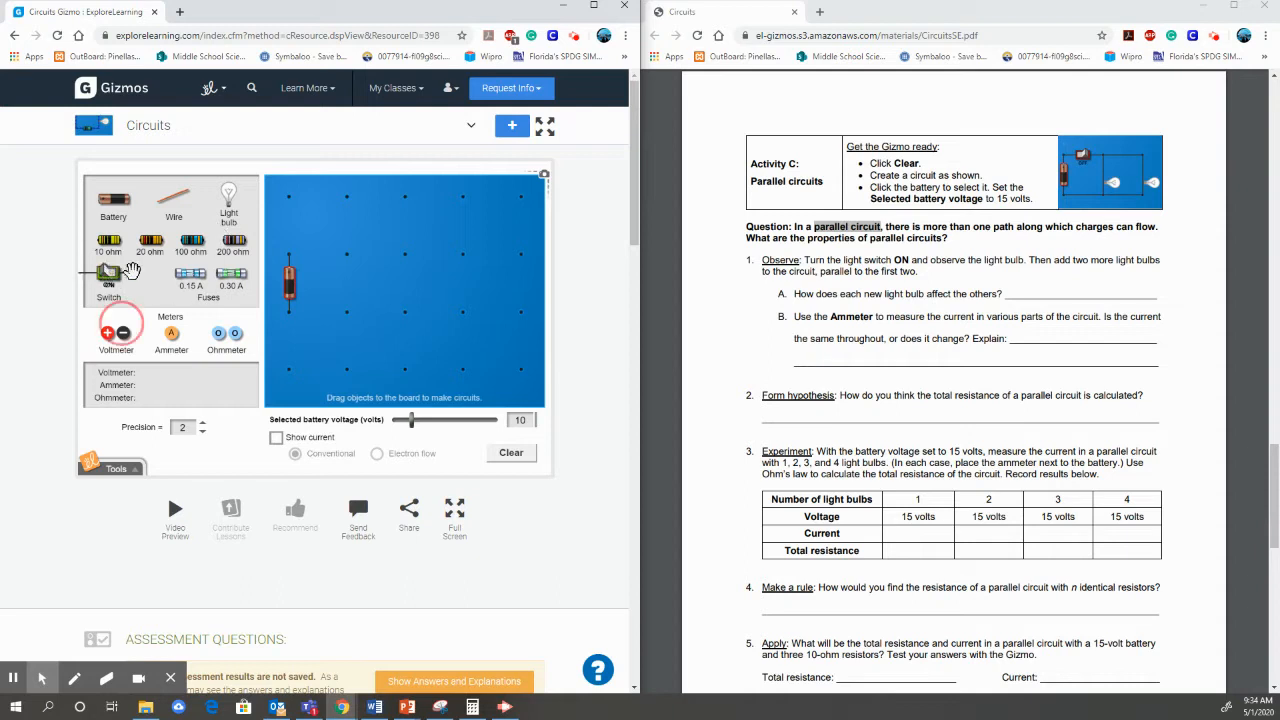
# Step: Add a switch and wire the two bulbs in parallel with the 10-volt battery so both light
pyautogui.click(108, 276)
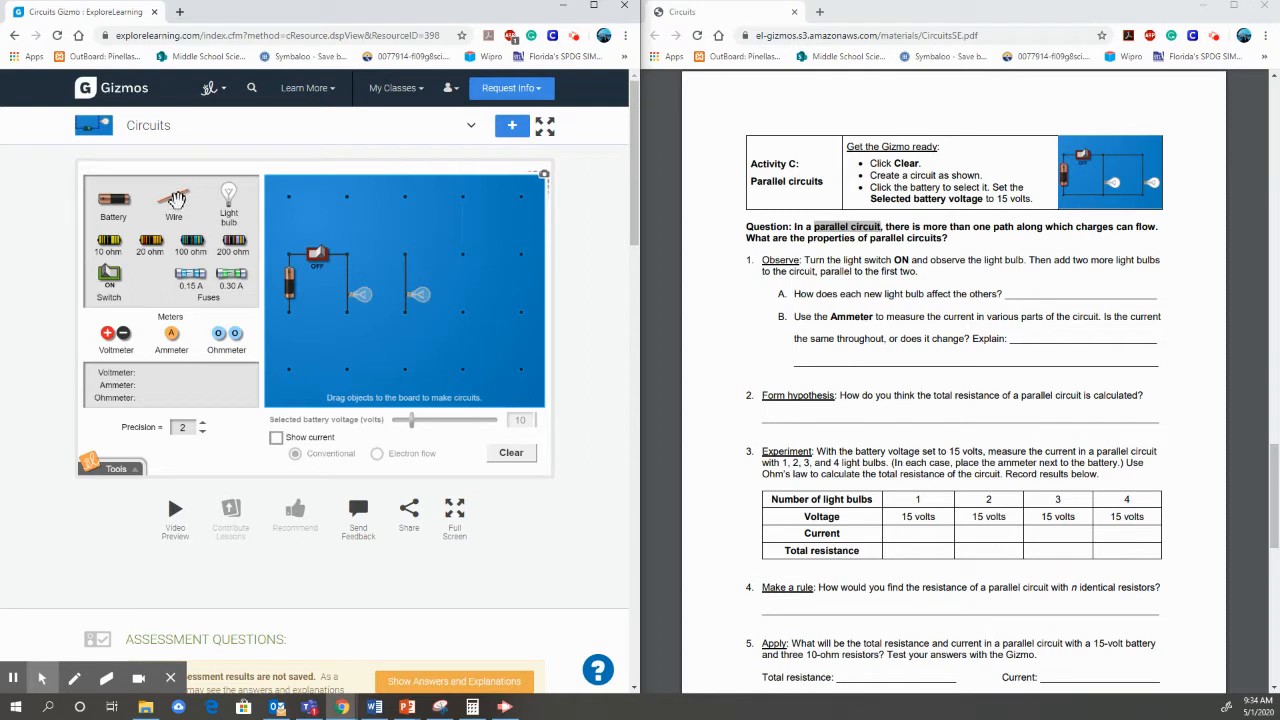
pyautogui.moveTo(176, 196); pyautogui.dragTo(380, 256)
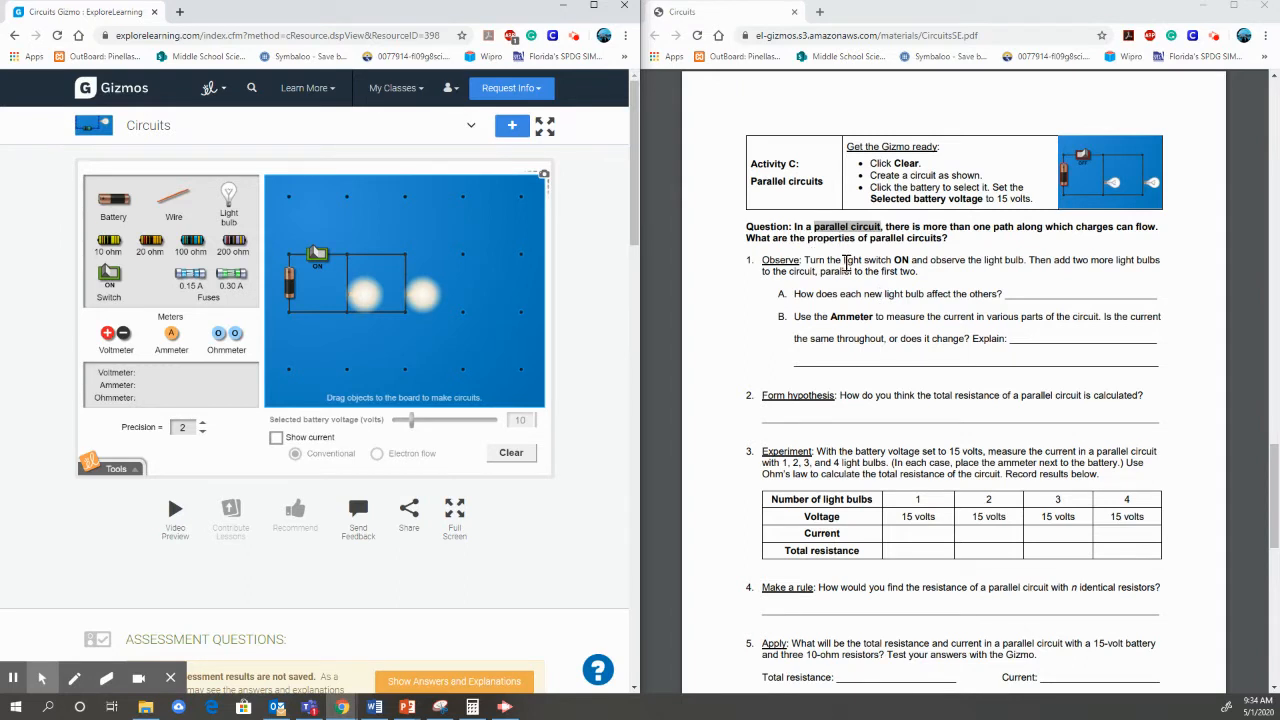
pyautogui.moveTo(728, 280)
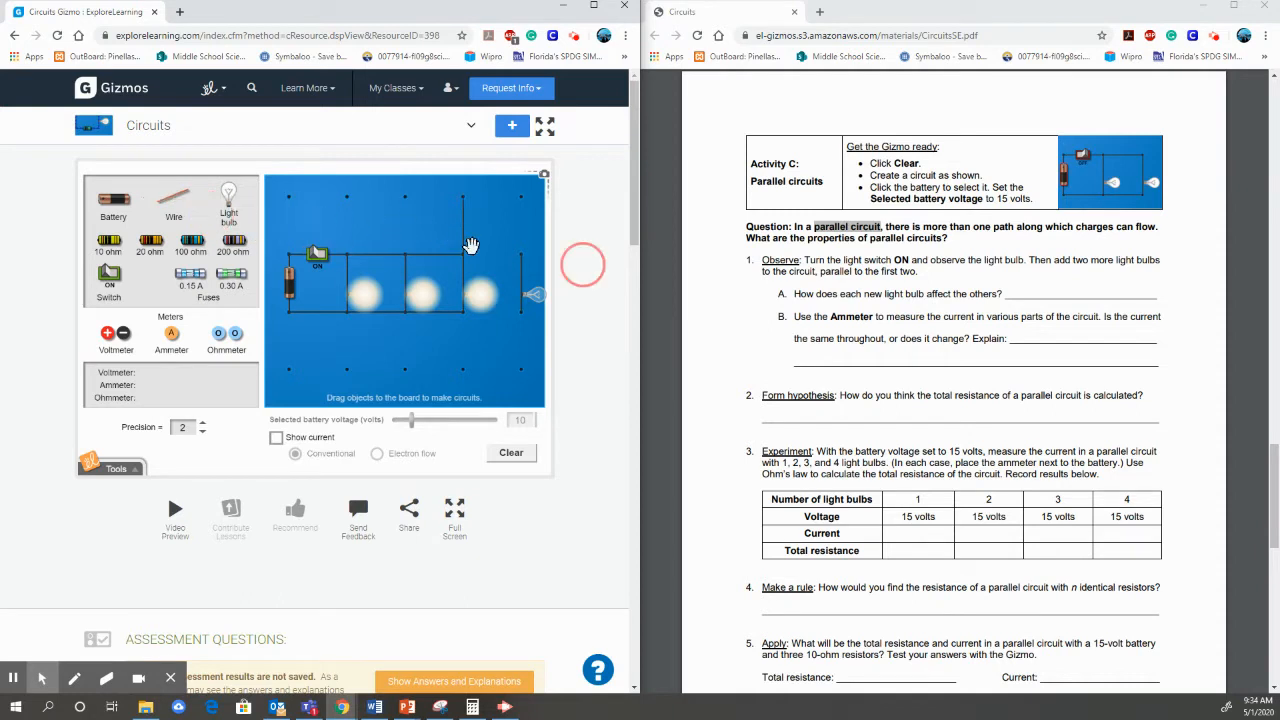
pyautogui.moveTo(172, 192)
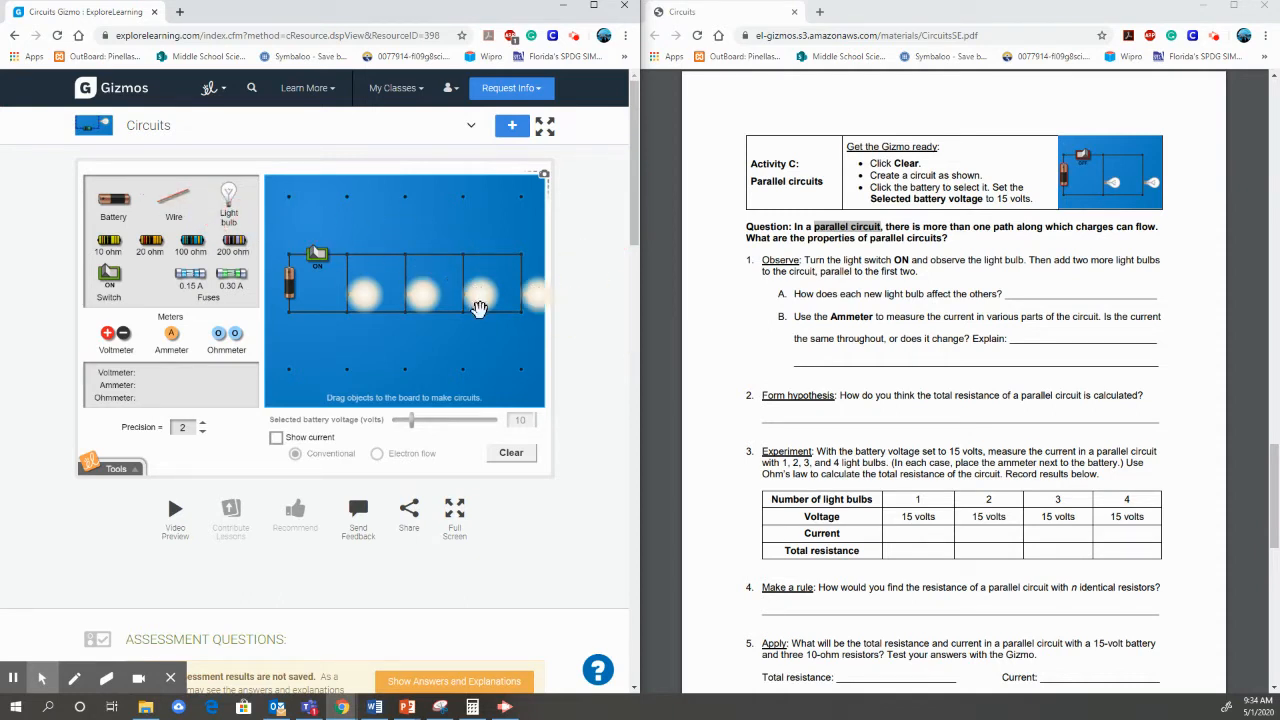
pyautogui.moveTo(864, 318)
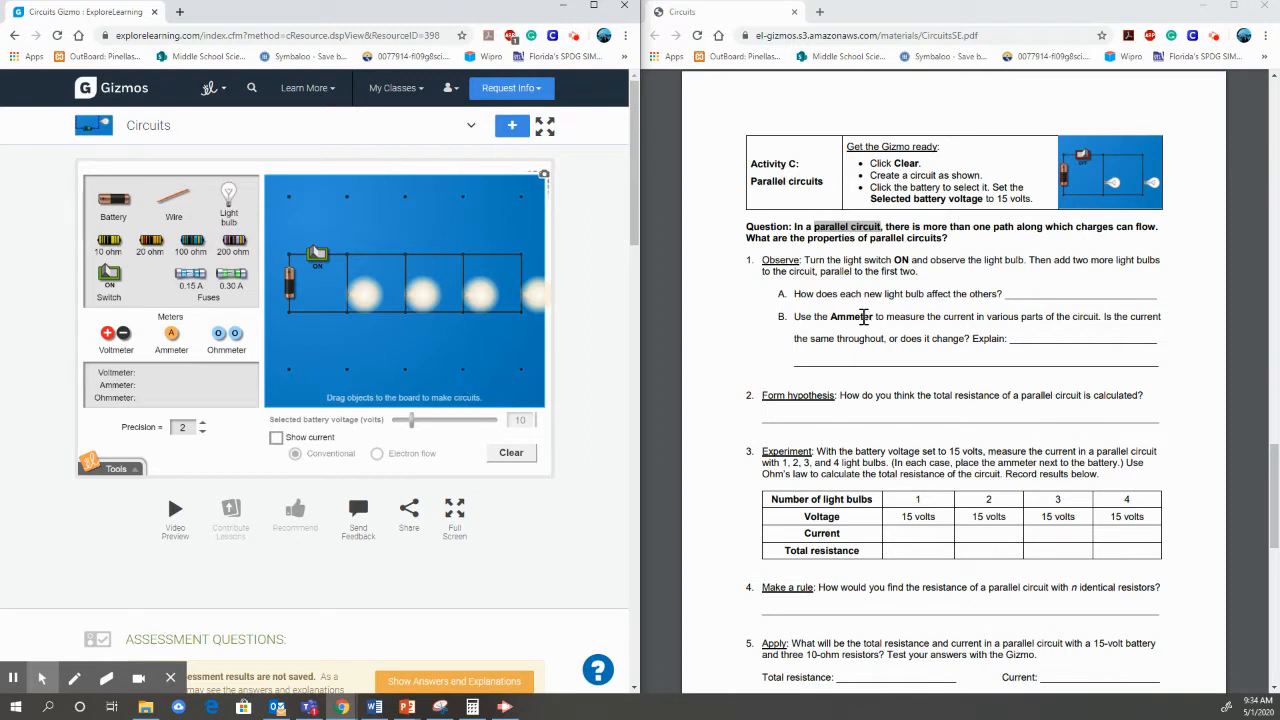
pyautogui.moveTo(1020, 304)
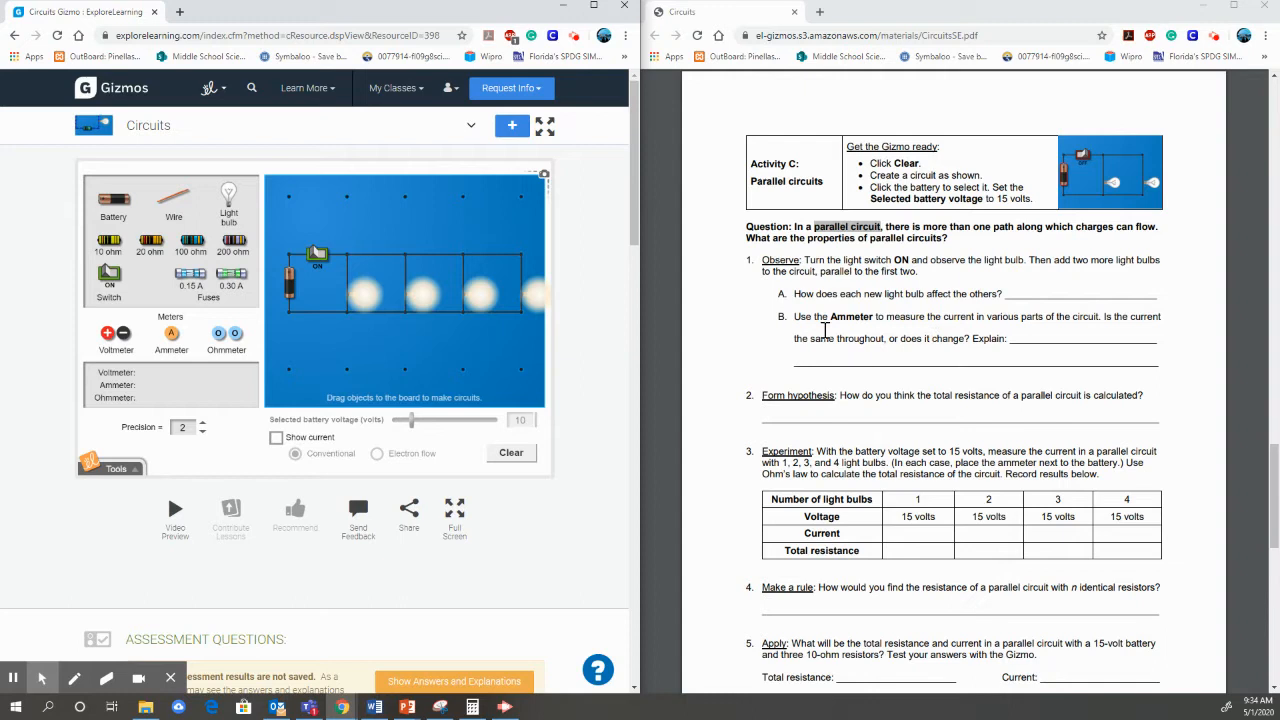
pyautogui.moveTo(170, 332)
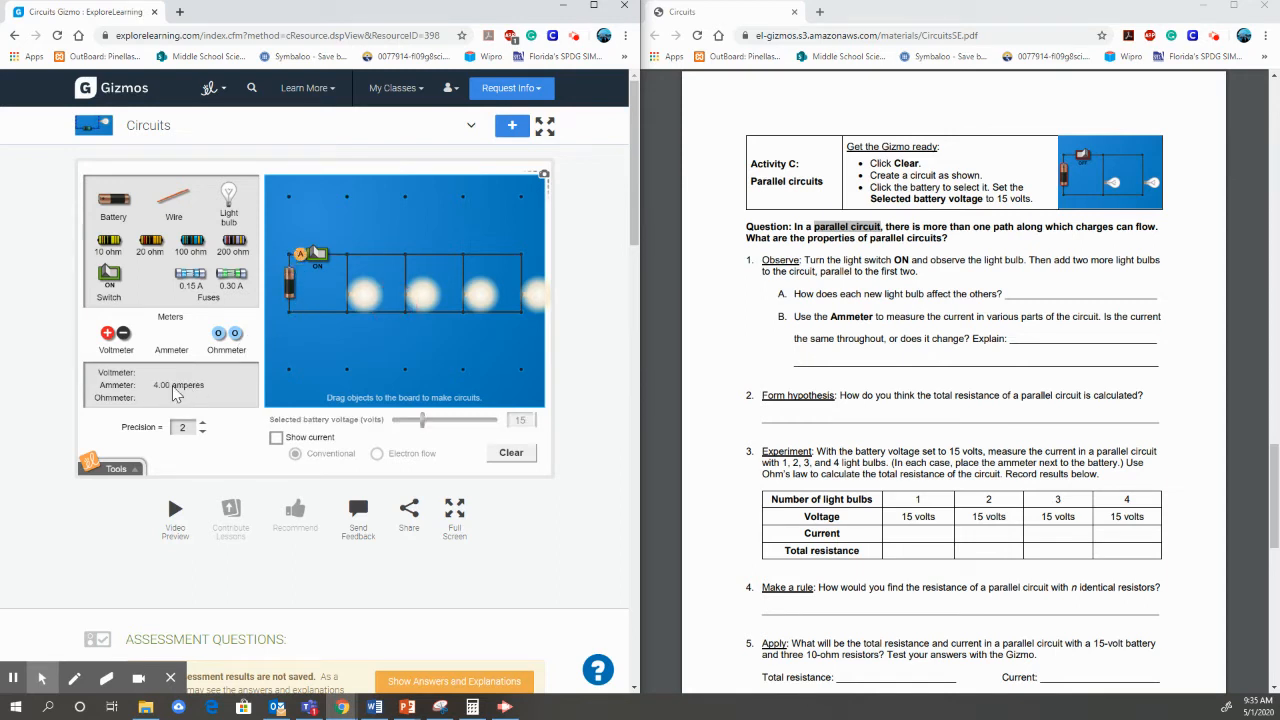
pyautogui.moveTo(296, 336)
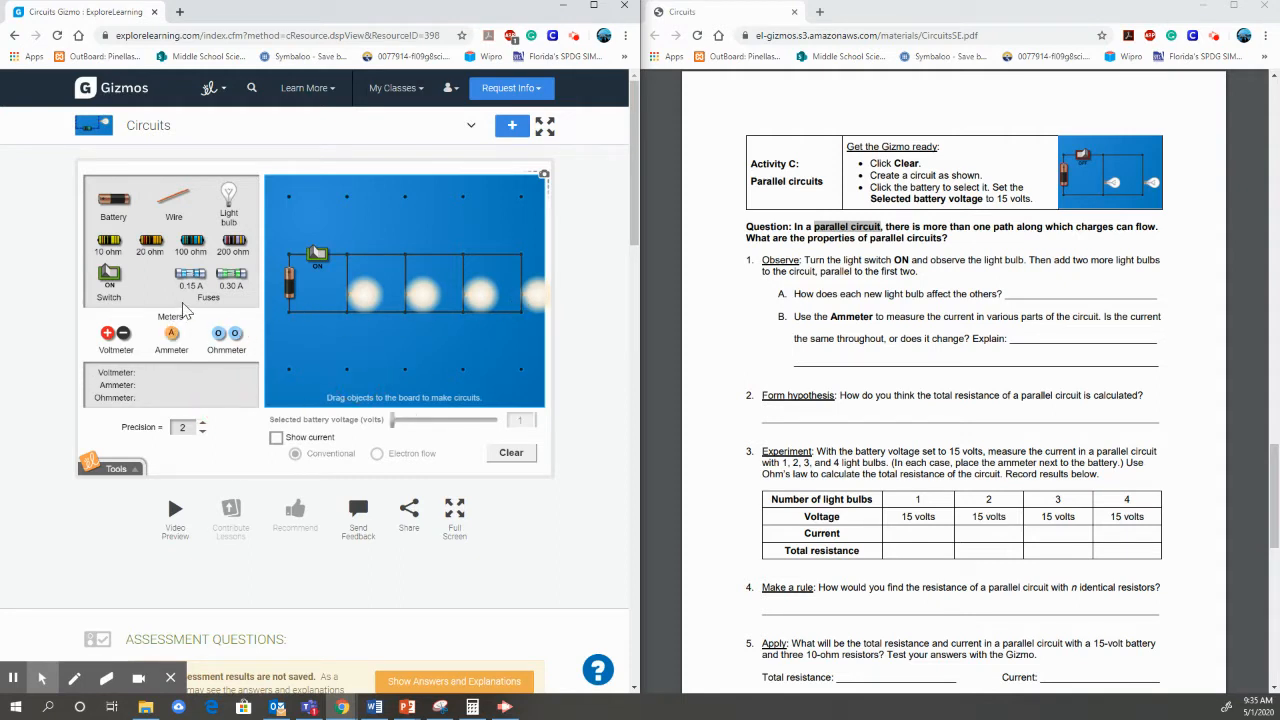
pyautogui.moveTo(462, 336)
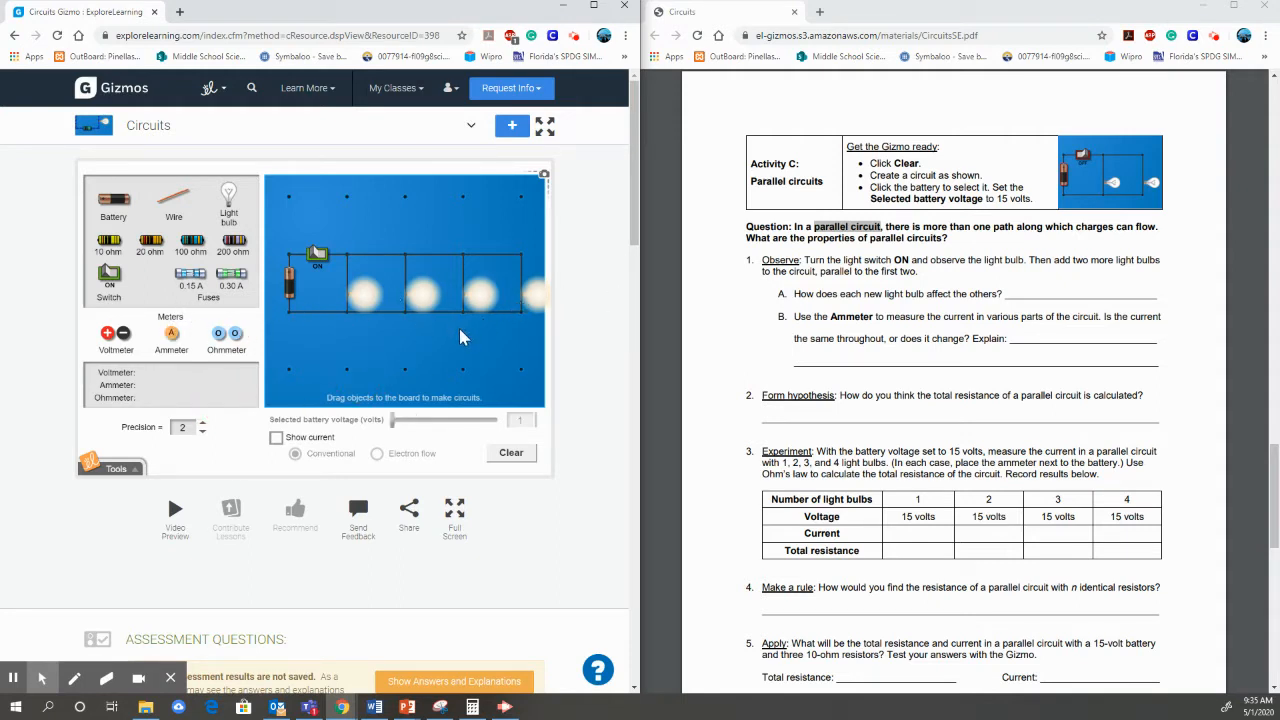
pyautogui.moveTo(510, 348)
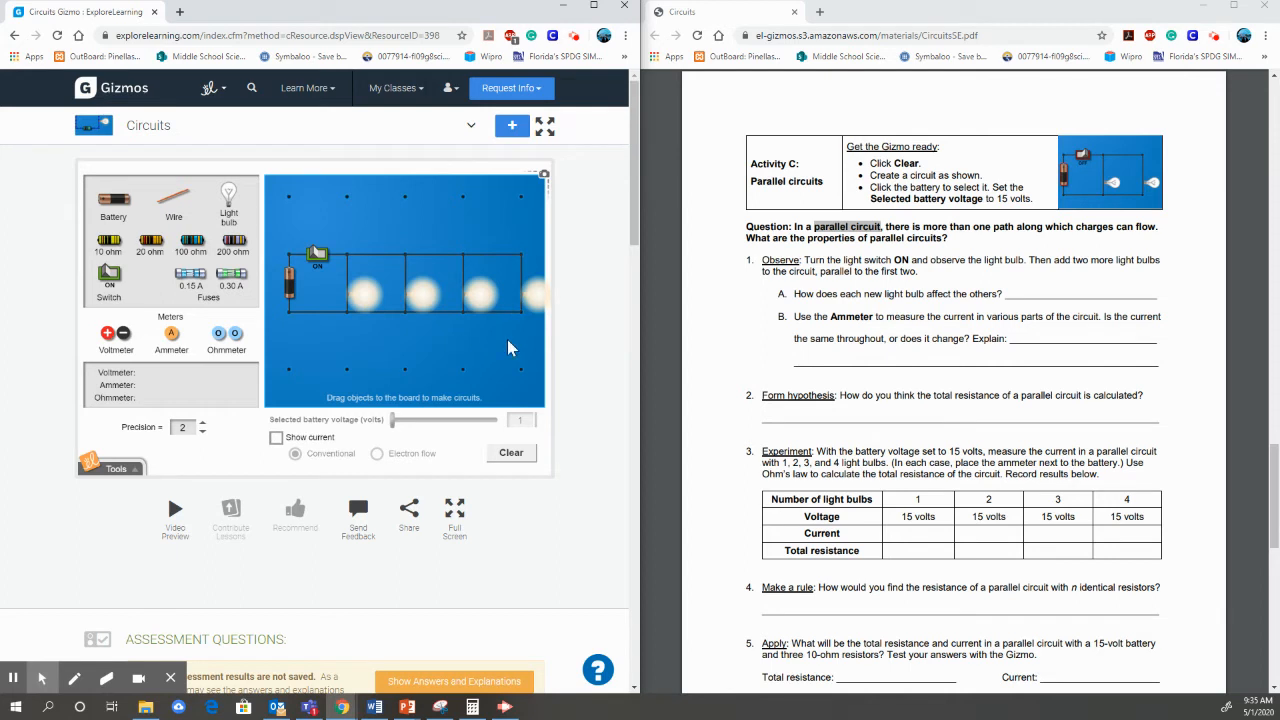
pyautogui.moveTo(434, 292)
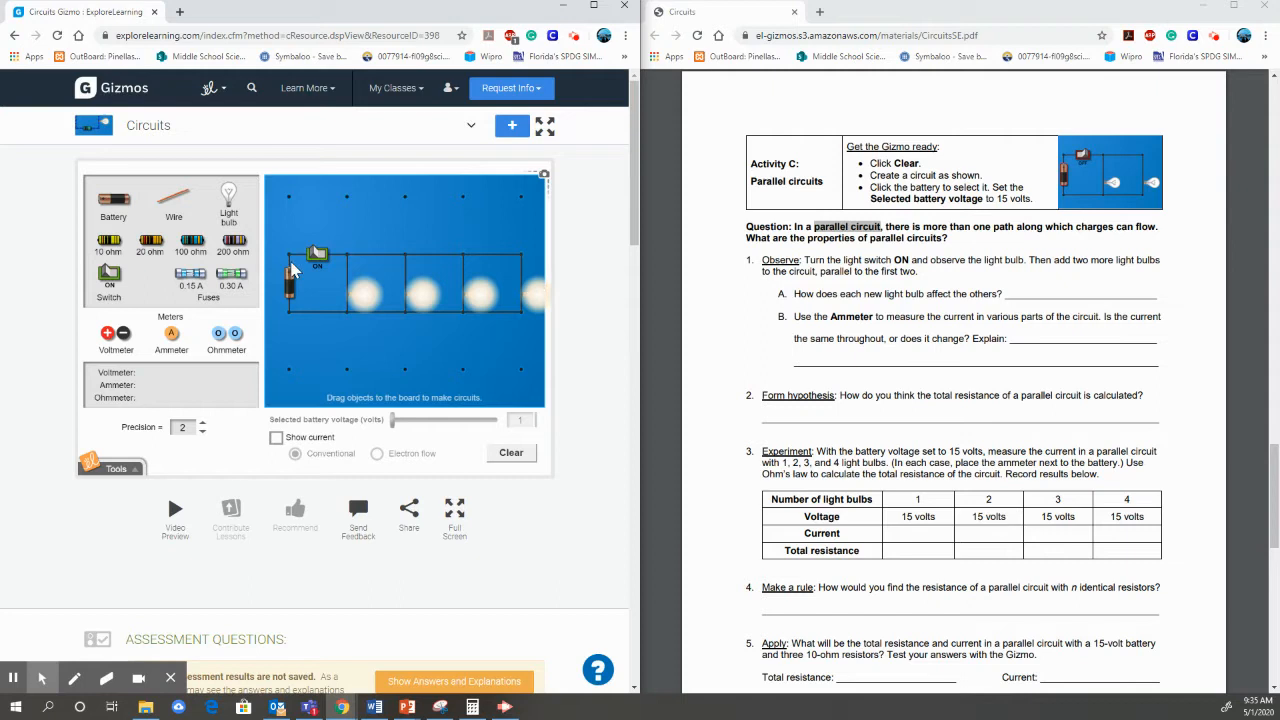
pyautogui.moveTo(304, 276)
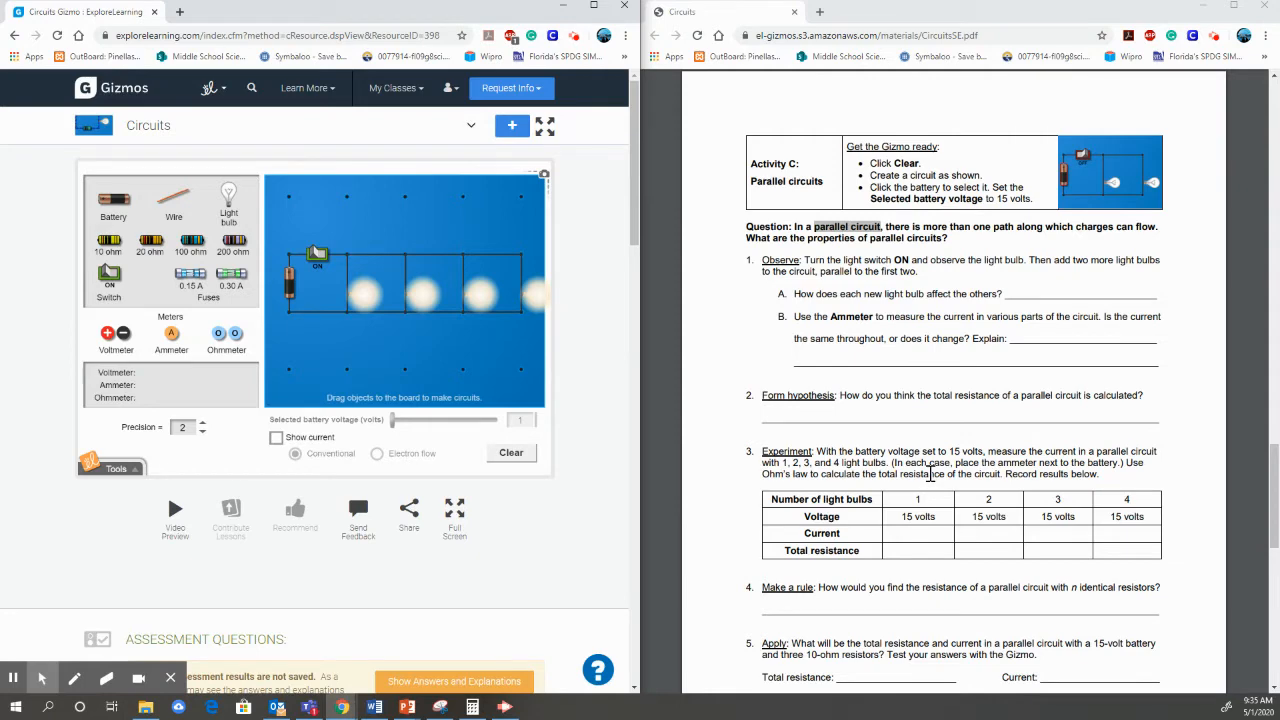
# Step: Scroll the worksheet to the bulbs-at-15-volts data table and questions 3 to 5
pyautogui.scroll(-3)
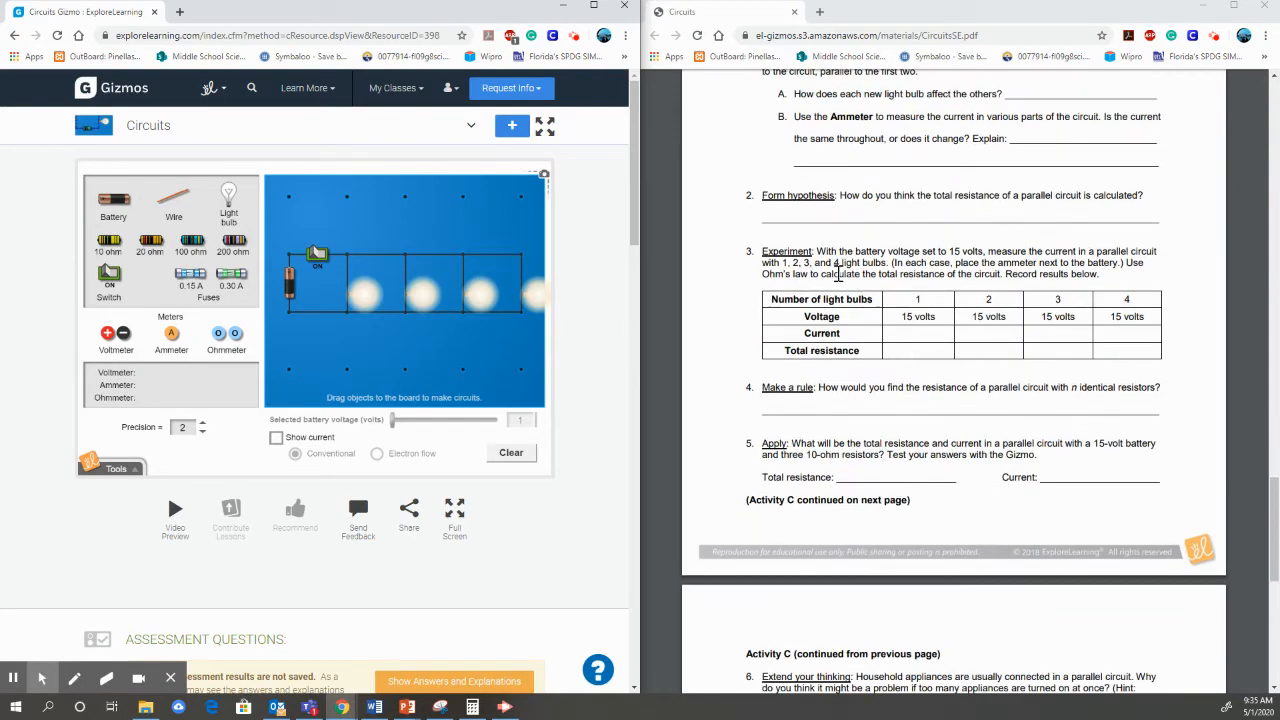
pyautogui.moveTo(800, 292)
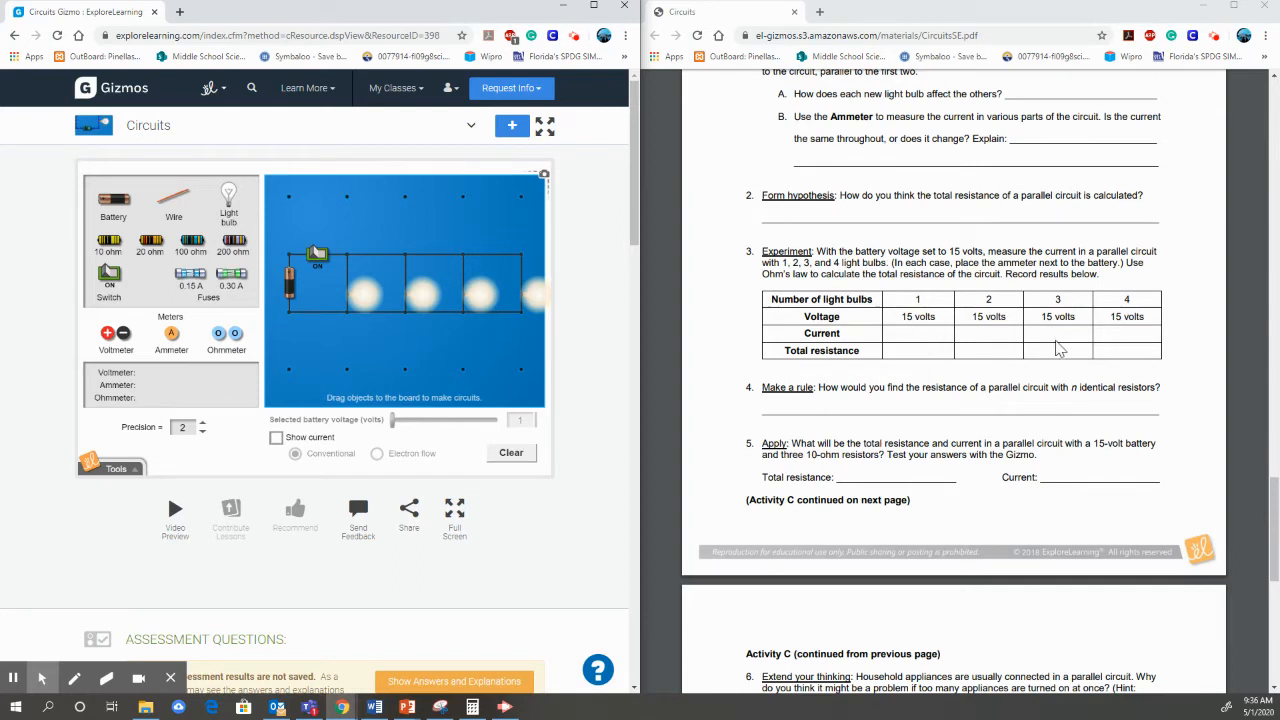
pyautogui.moveTo(868, 364)
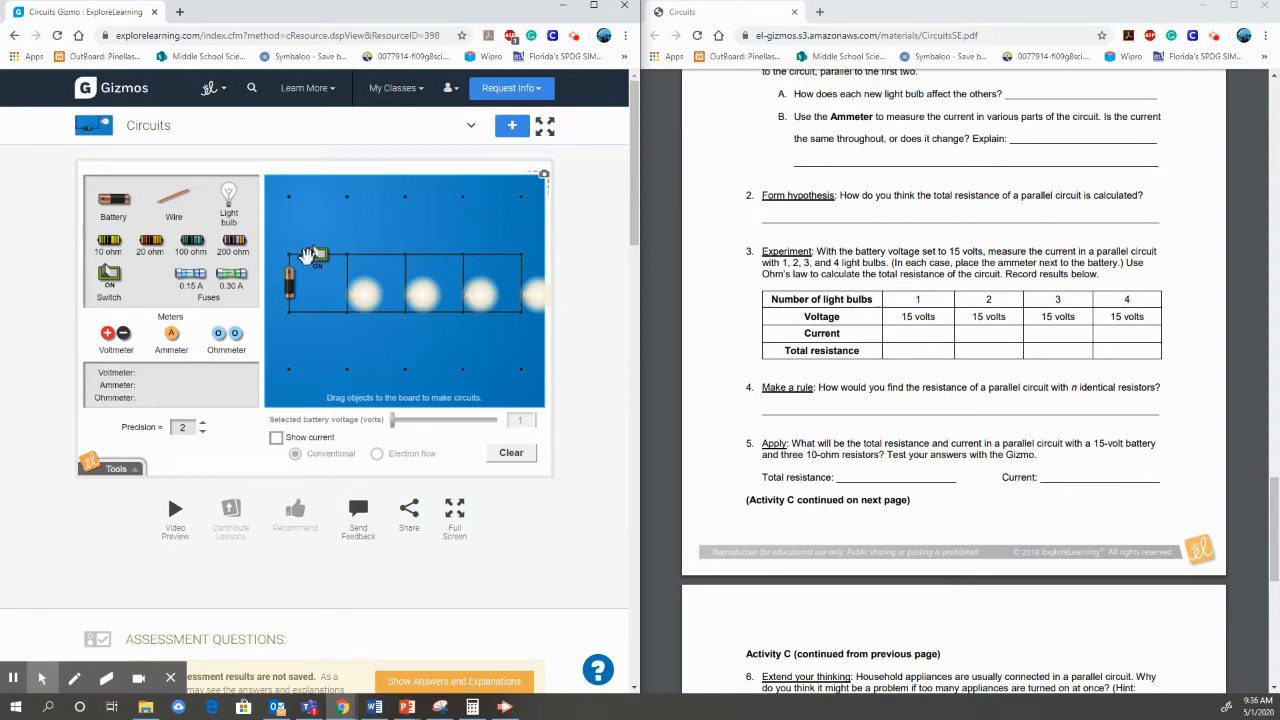
# Step: Pull the battery out and connect the ohmmeter across the parallel bulbs to read their resistance
pyautogui.moveTo(392, 420); pyautogui.dragTo(480, 420)
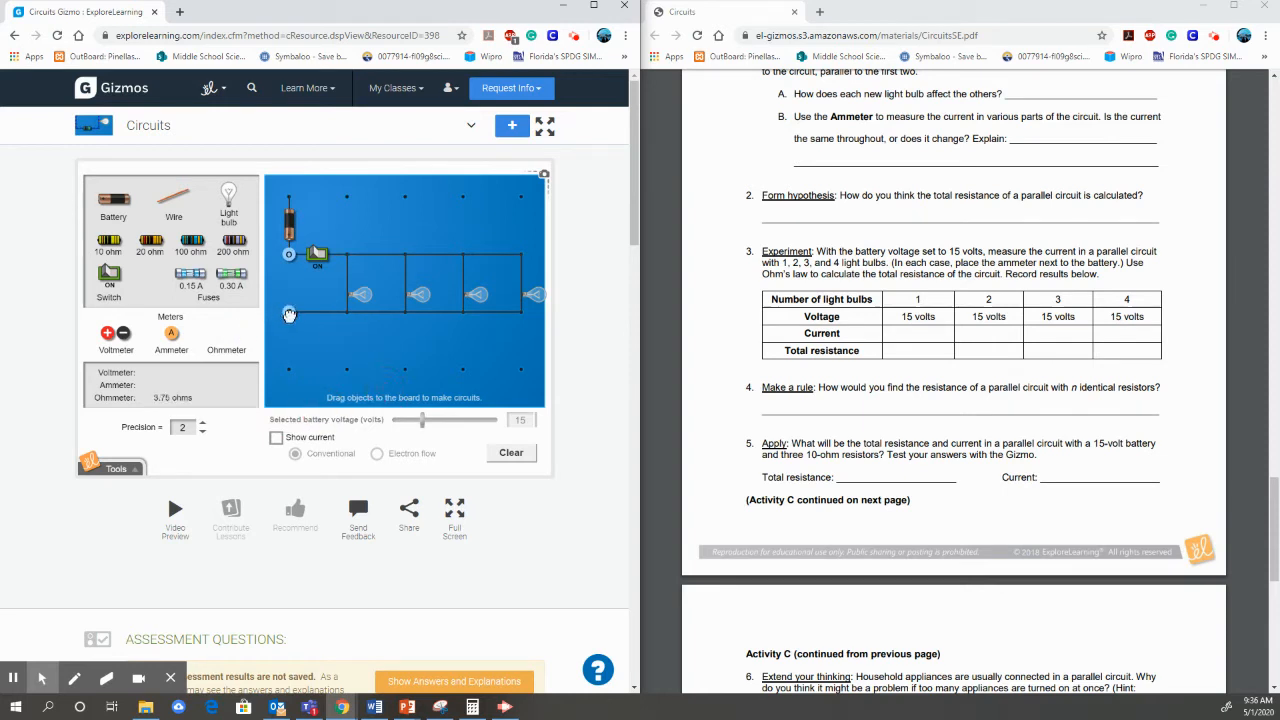
pyautogui.moveTo(288, 324)
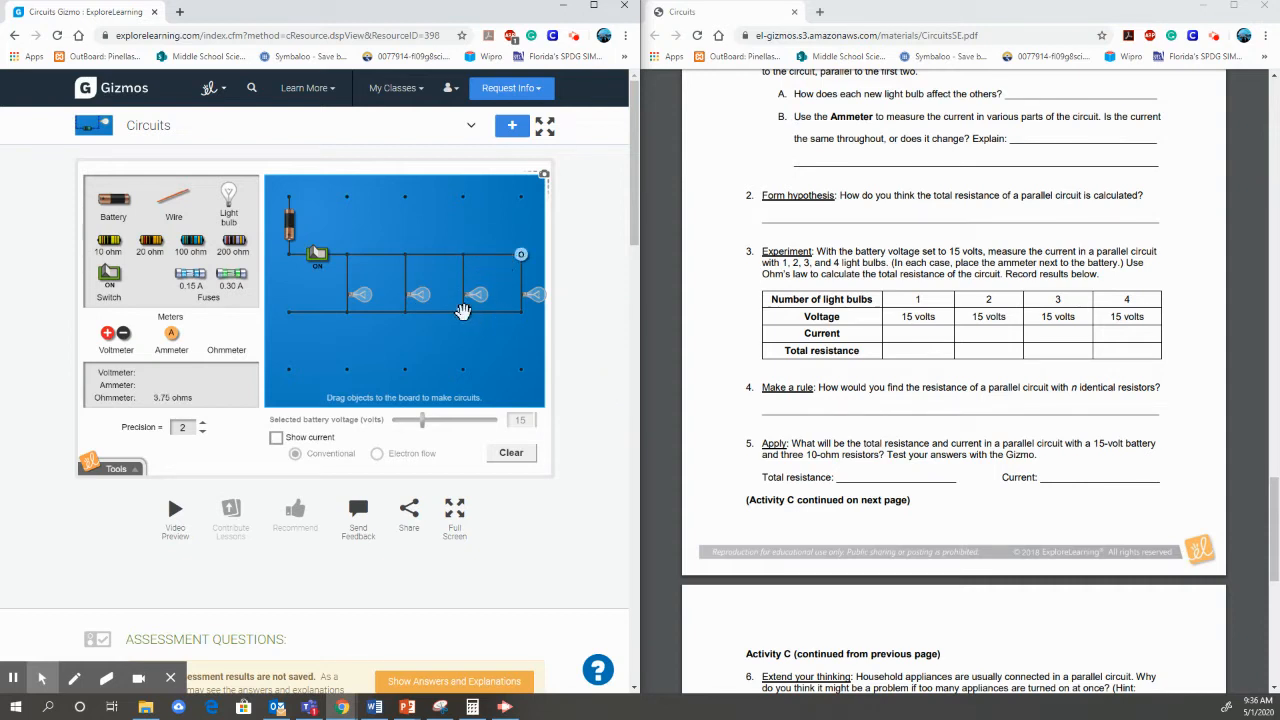
pyautogui.moveTo(520, 316)
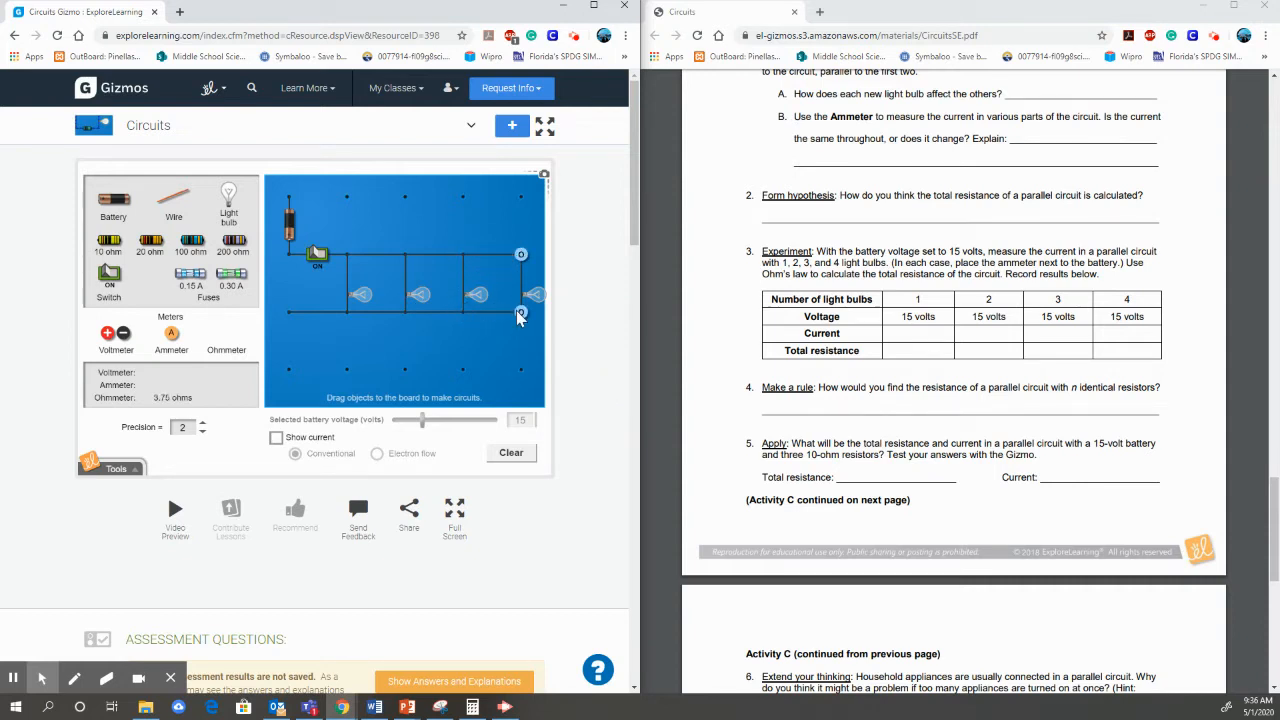
pyautogui.moveTo(520, 312); pyautogui.dragTo(348, 312)
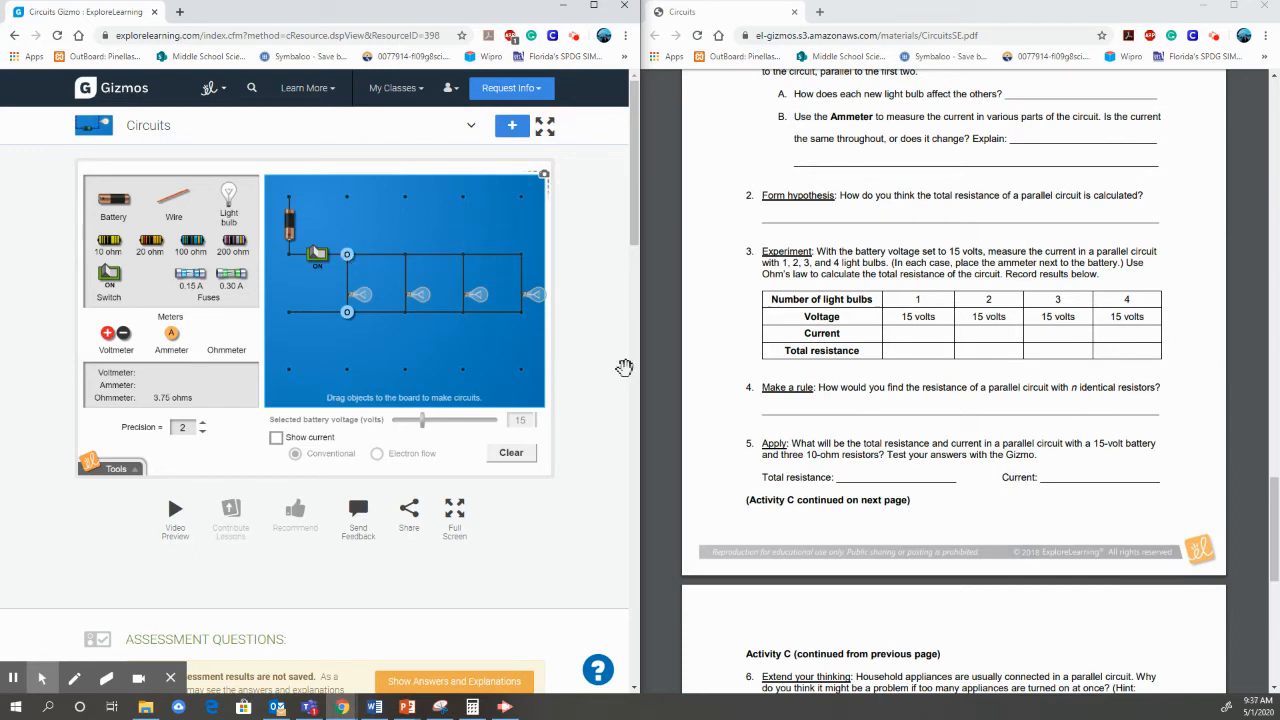
pyautogui.moveTo(864, 414)
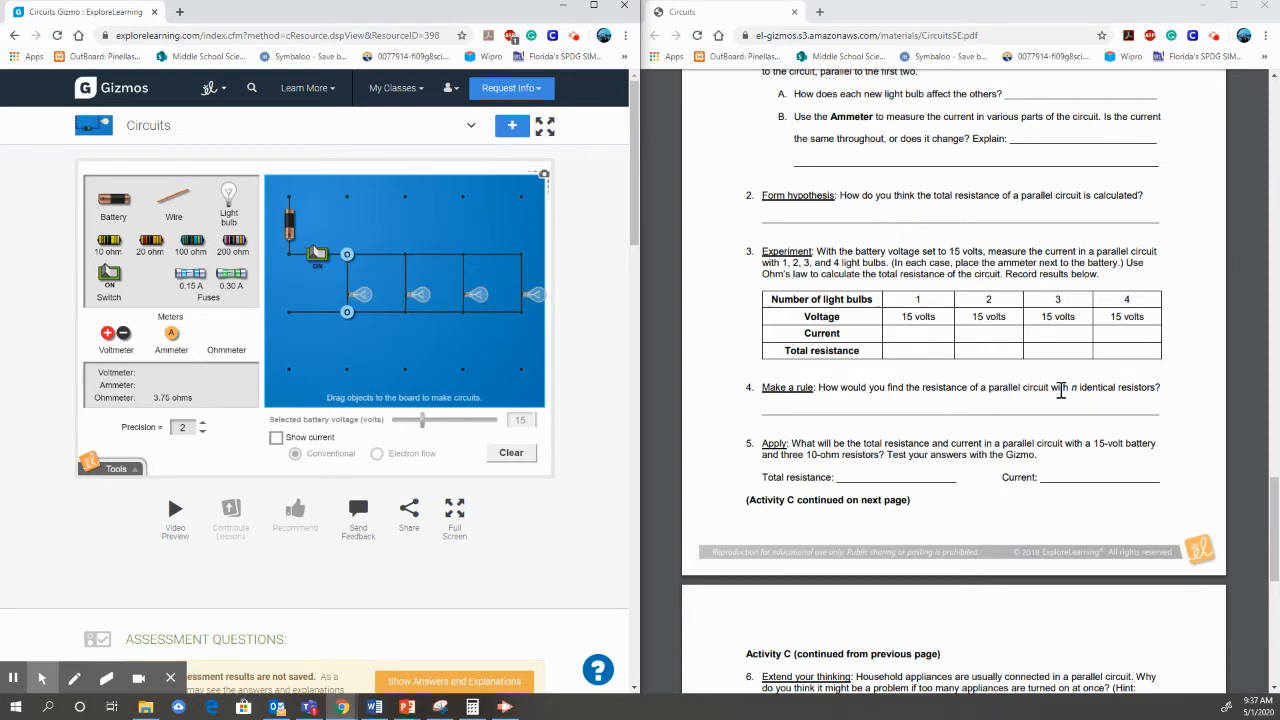
pyautogui.moveTo(1076, 396)
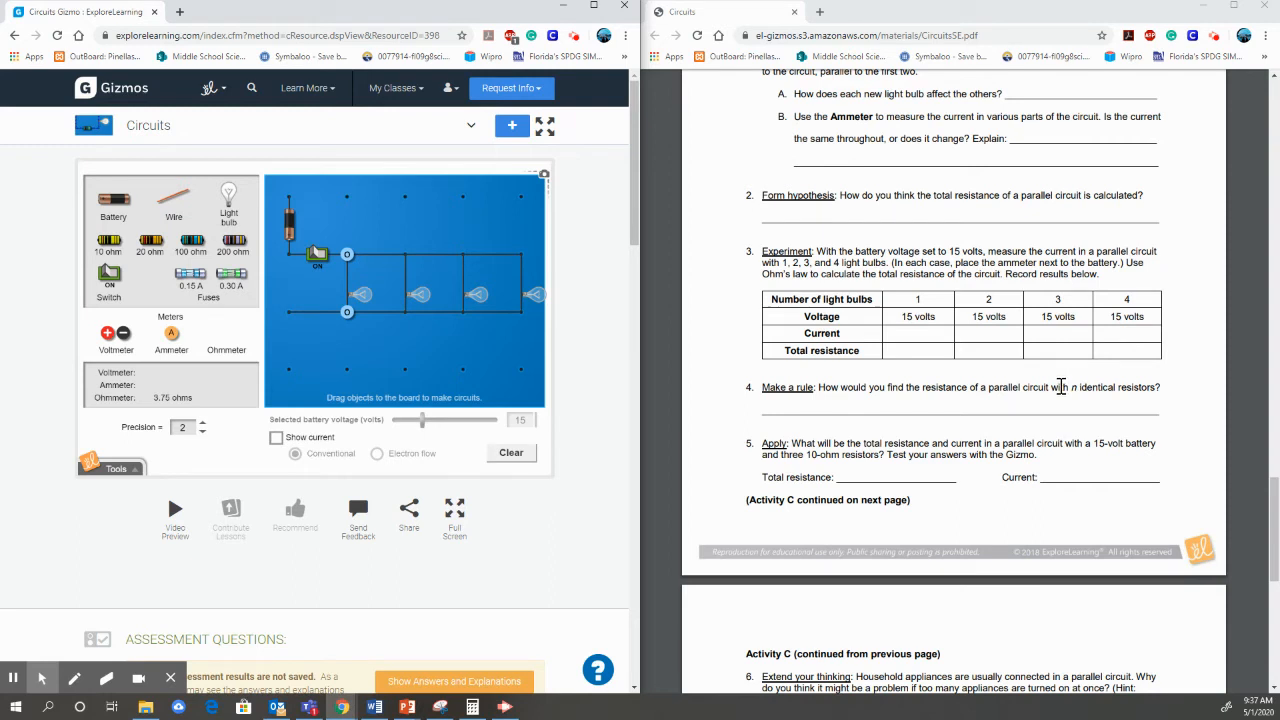
pyautogui.moveTo(880, 442)
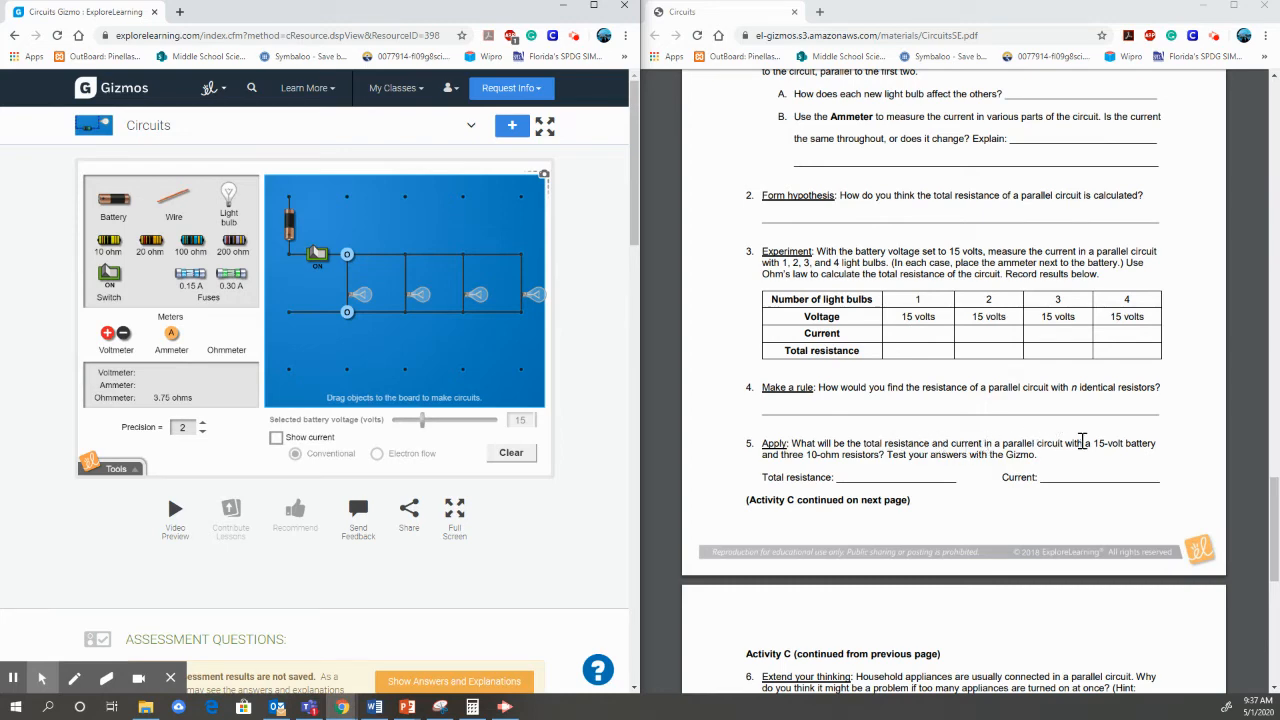
pyautogui.moveTo(884, 482)
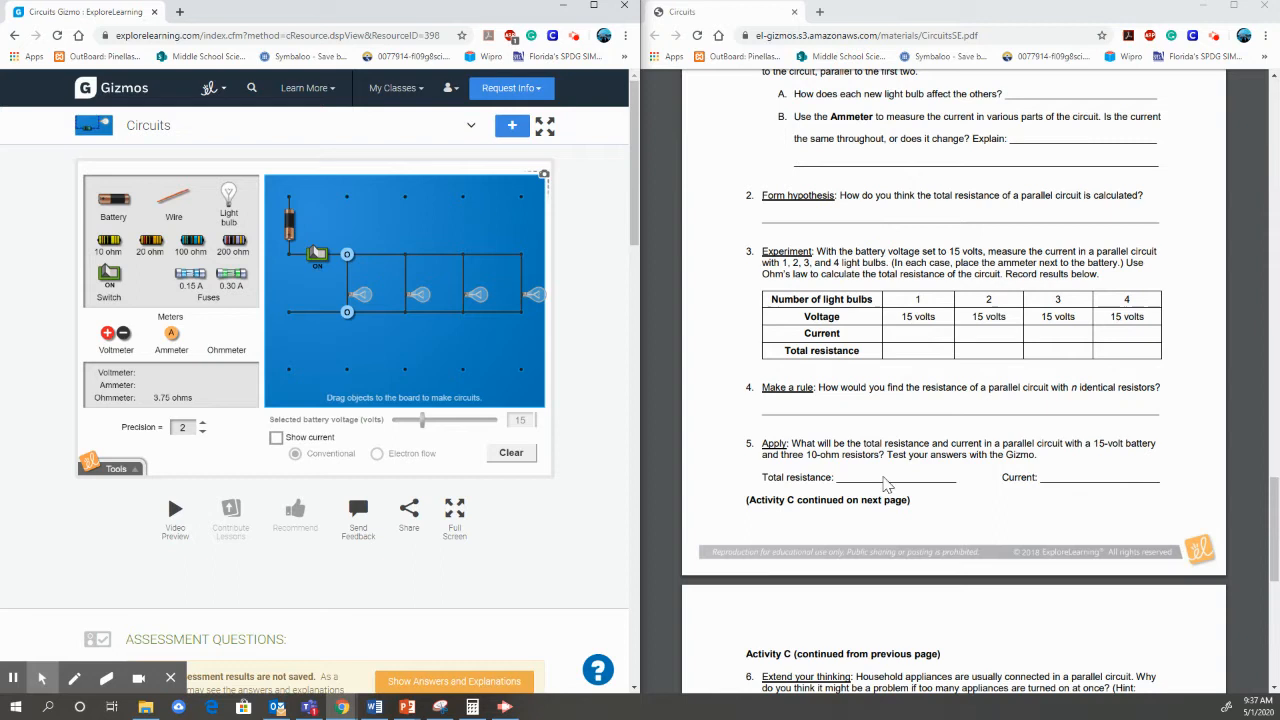
pyautogui.moveTo(252, 310)
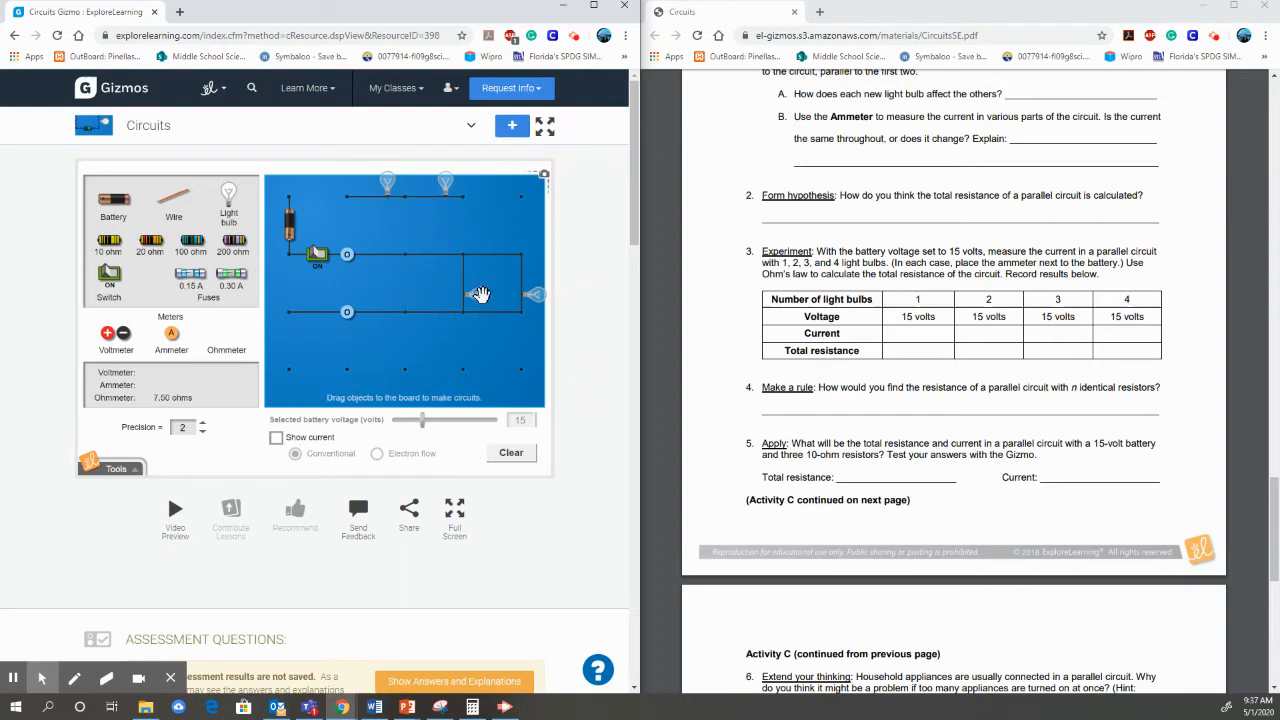
# Step: Drag a light bulb out of the parallel circuit to make room for the resistors
pyautogui.moveTo(228, 192); pyautogui.dragTo(504, 296)
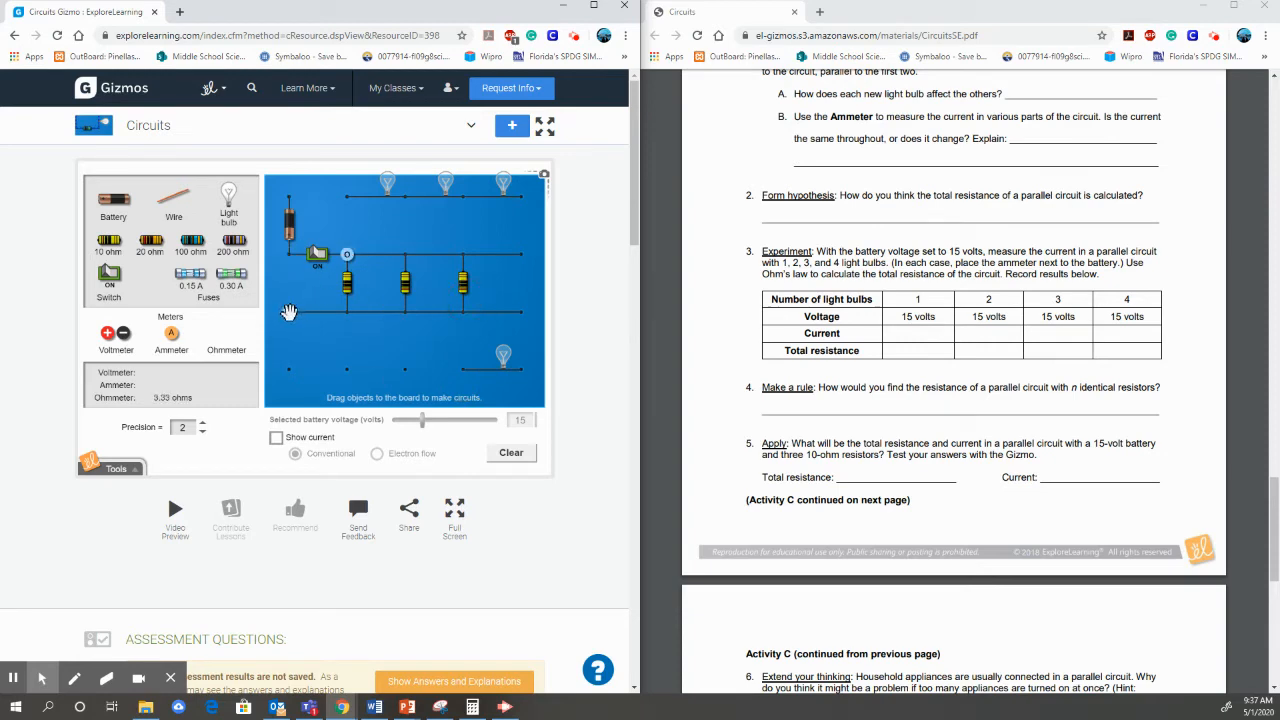
pyautogui.moveTo(348, 312)
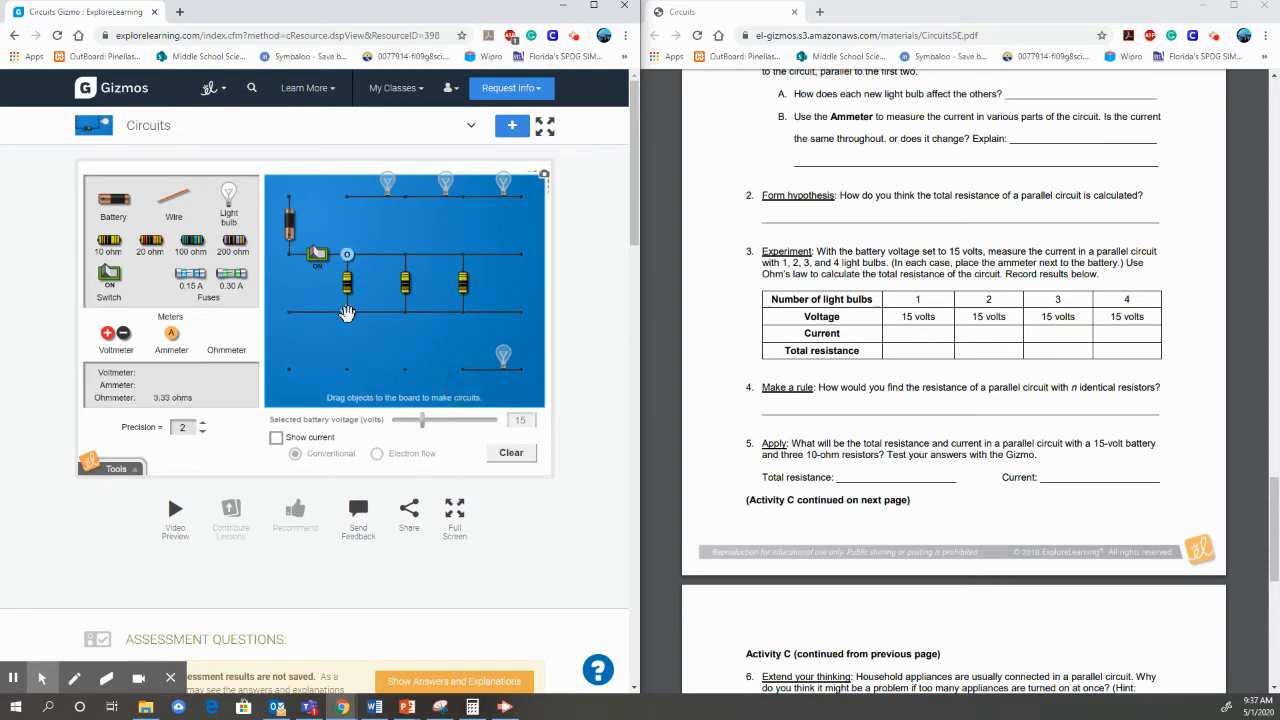
pyautogui.moveTo(444, 312)
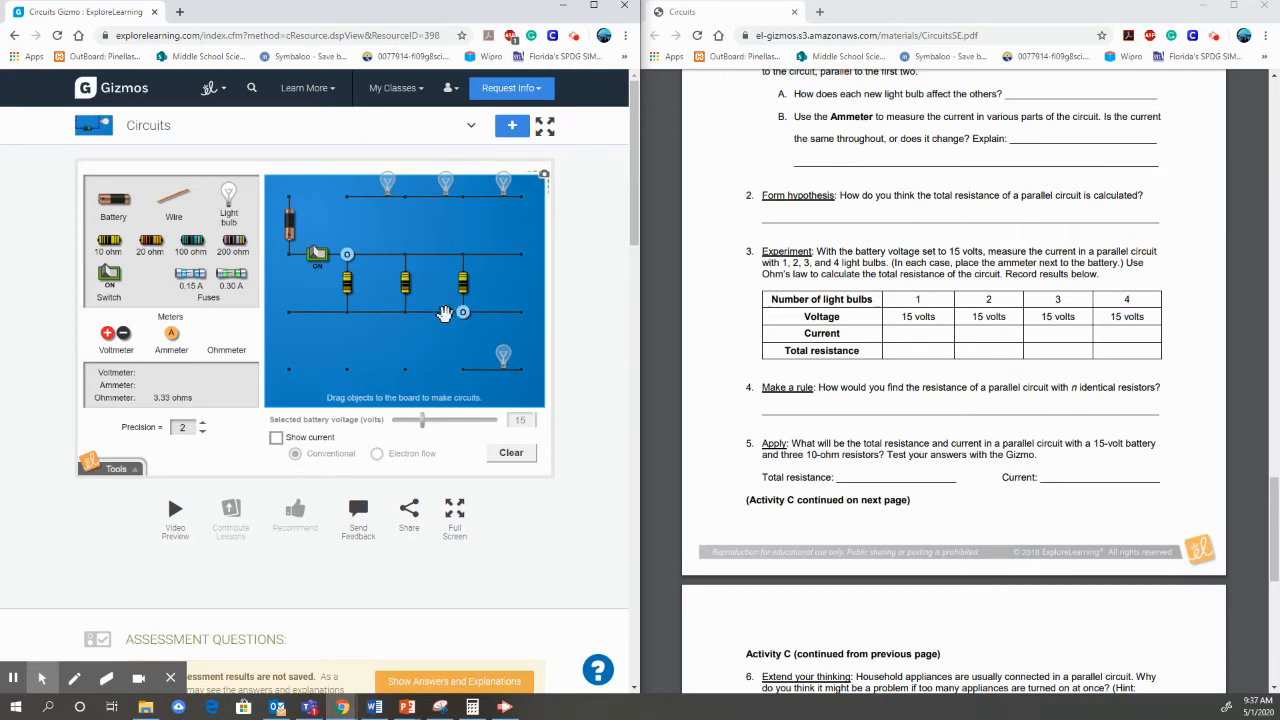
pyautogui.moveTo(400, 316)
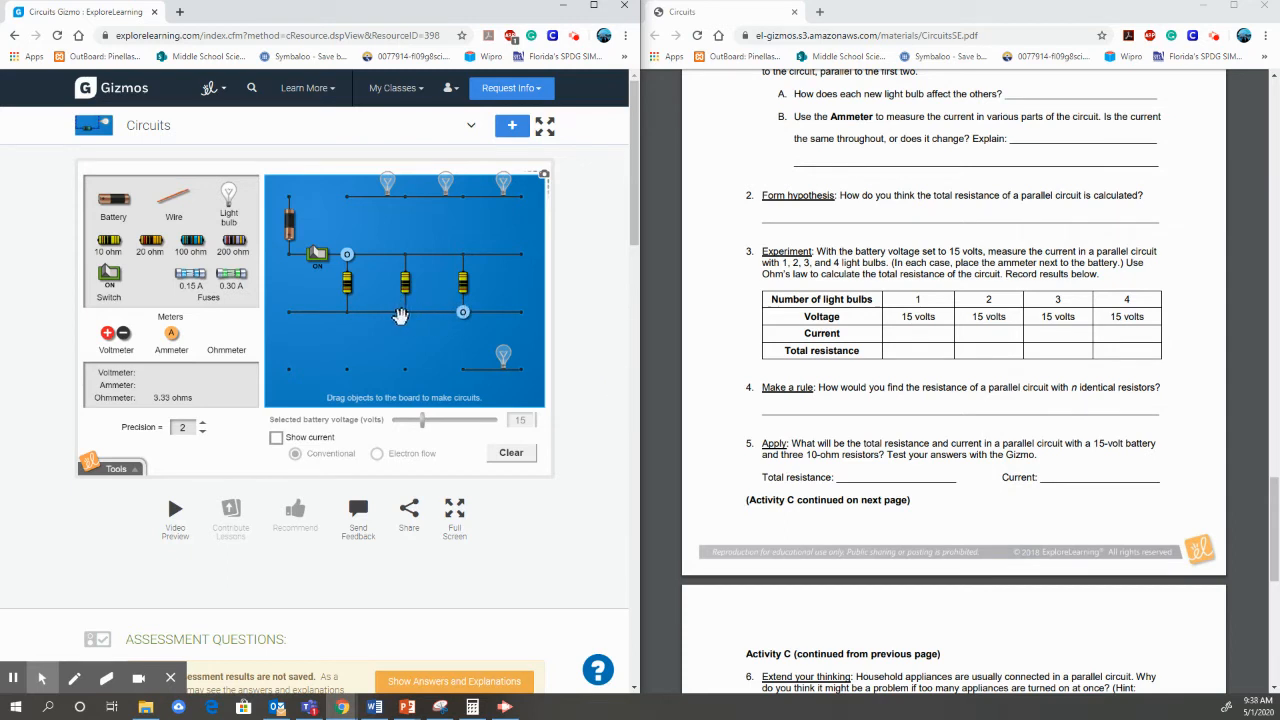
pyautogui.moveTo(364, 312)
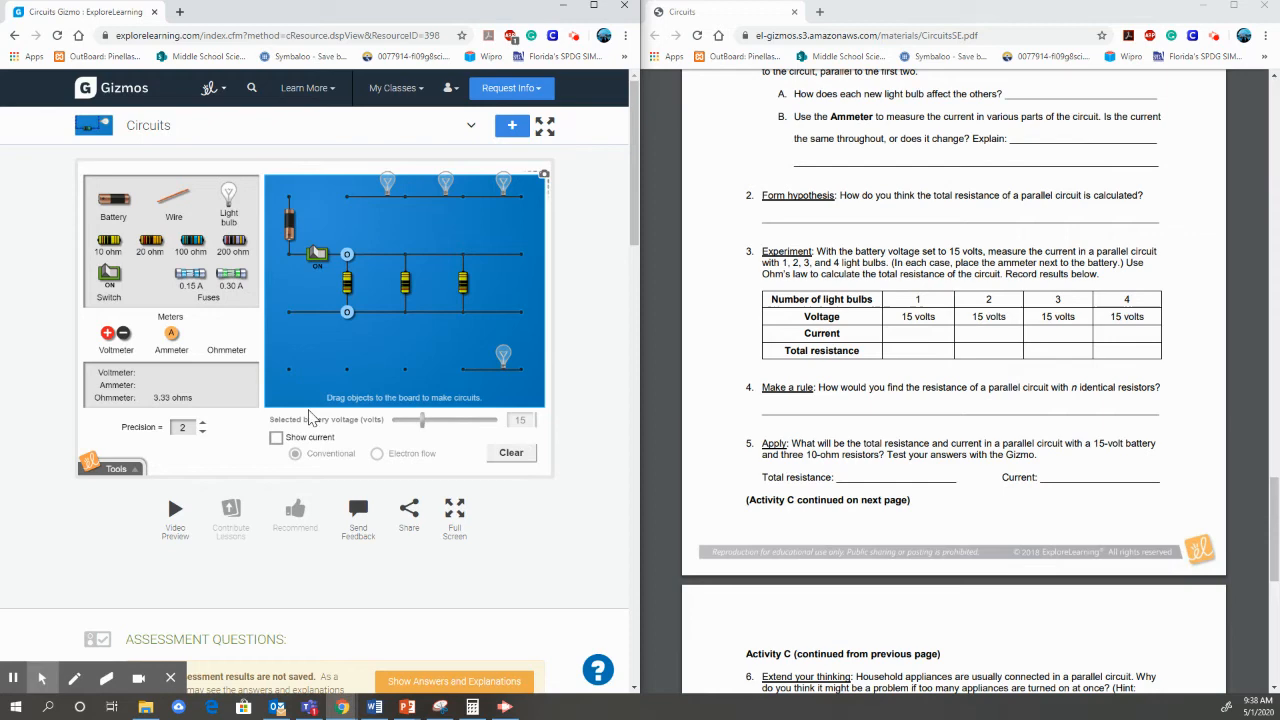
pyautogui.moveTo(350, 310)
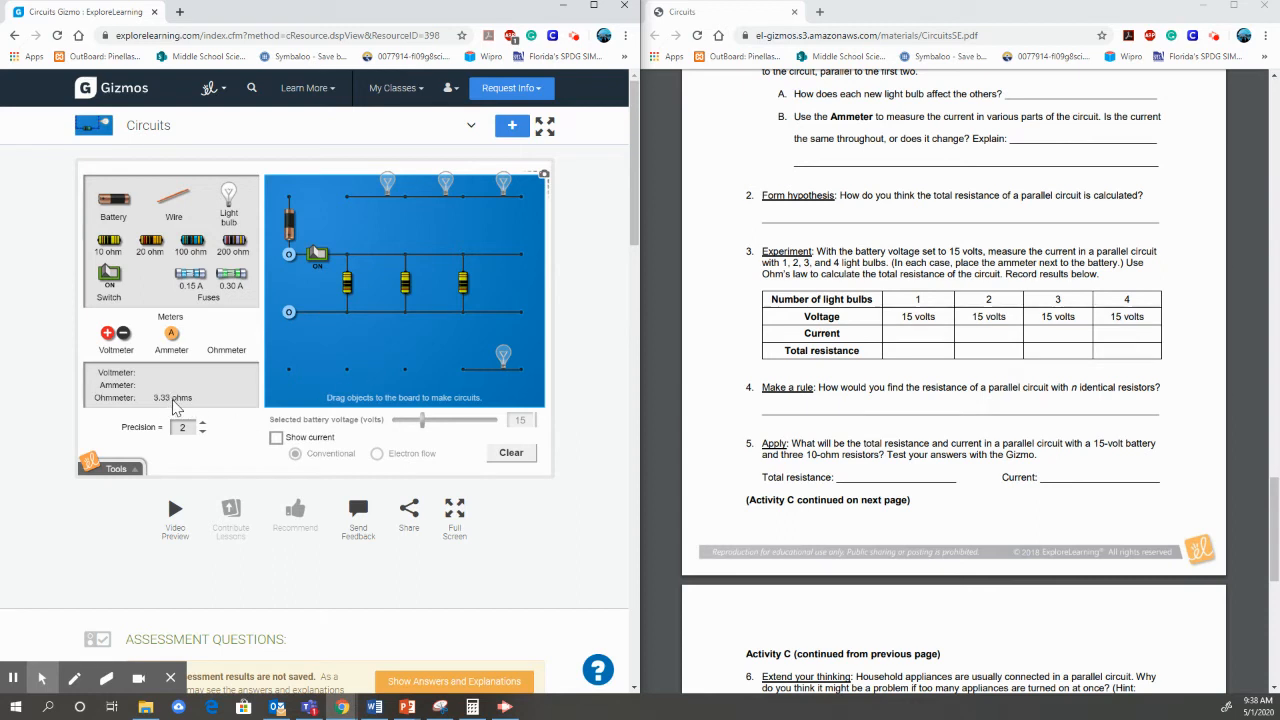
pyautogui.moveTo(372, 302)
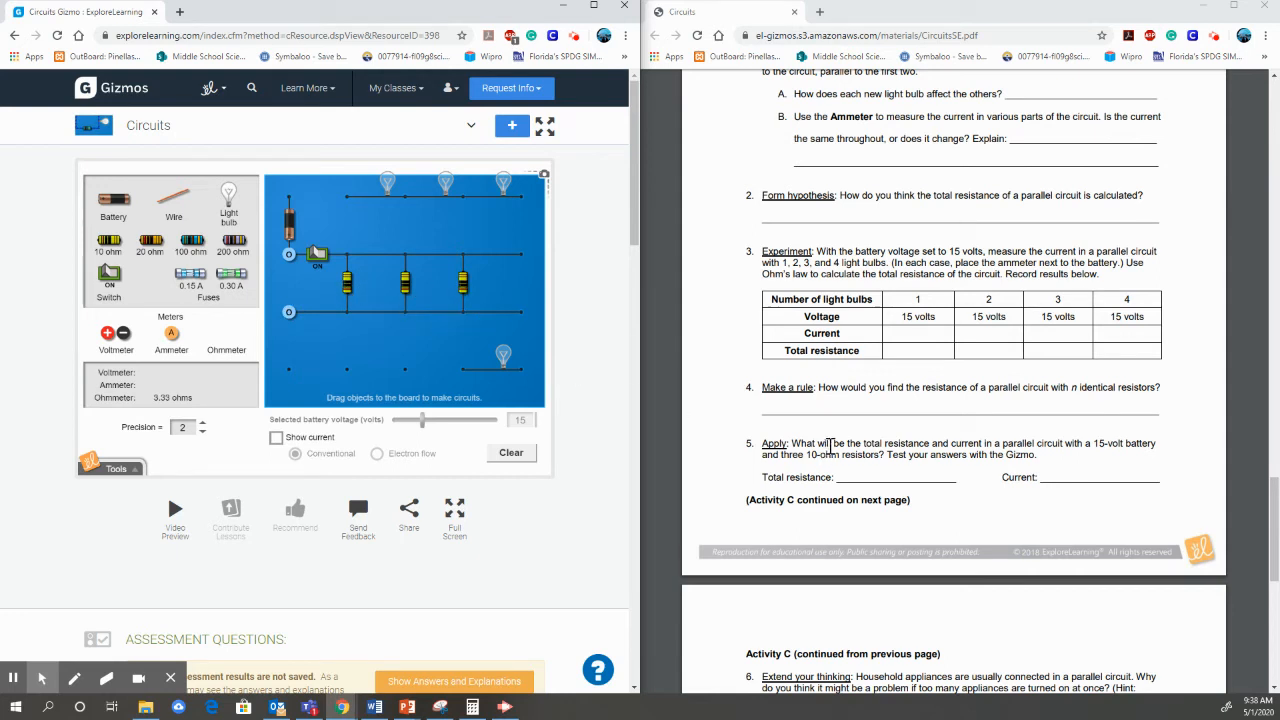
pyautogui.moveTo(910, 452)
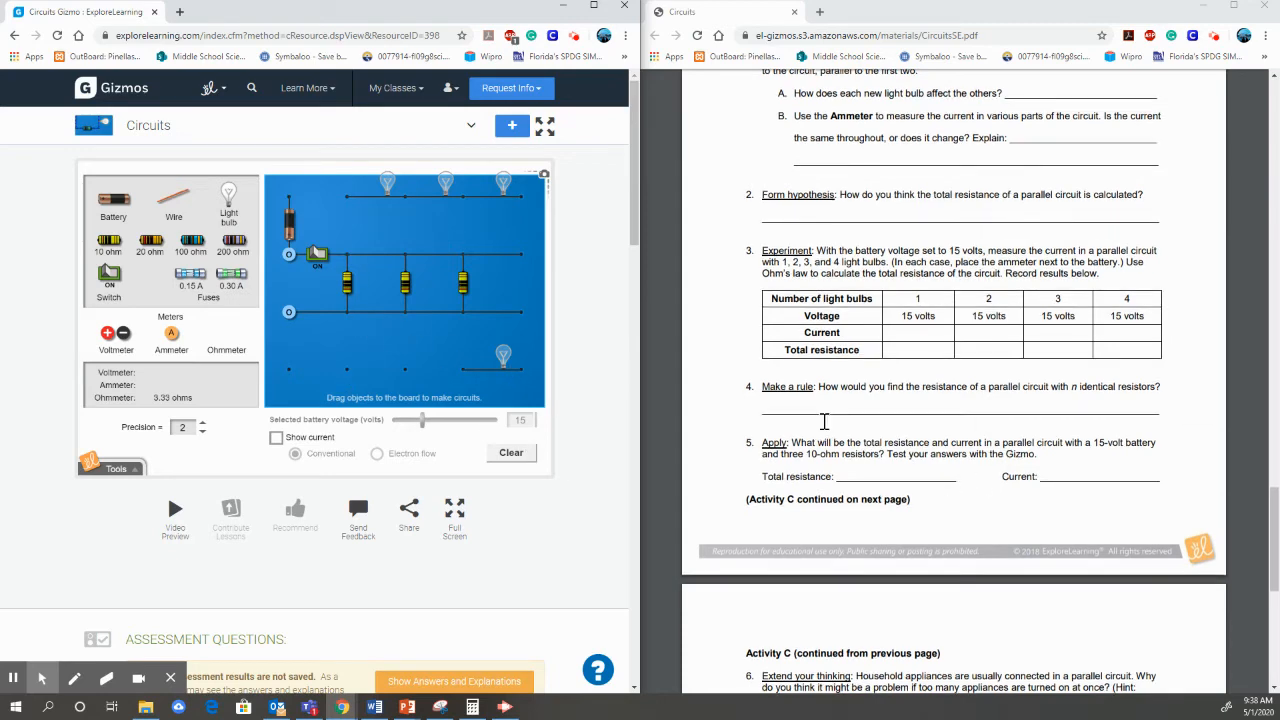
# Step: Scroll the worksheet down to Activity C questions 6 to 8 on total parallel resistance
pyautogui.scroll(-3)
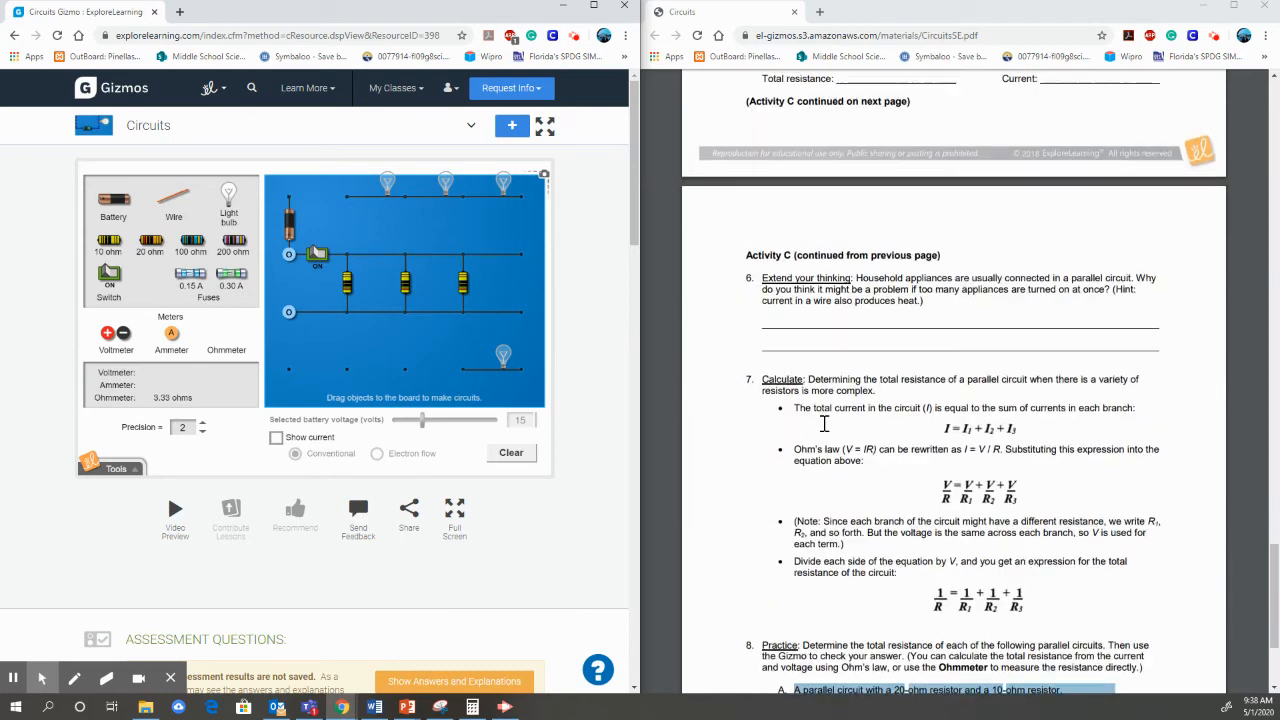
pyautogui.scroll(-3)
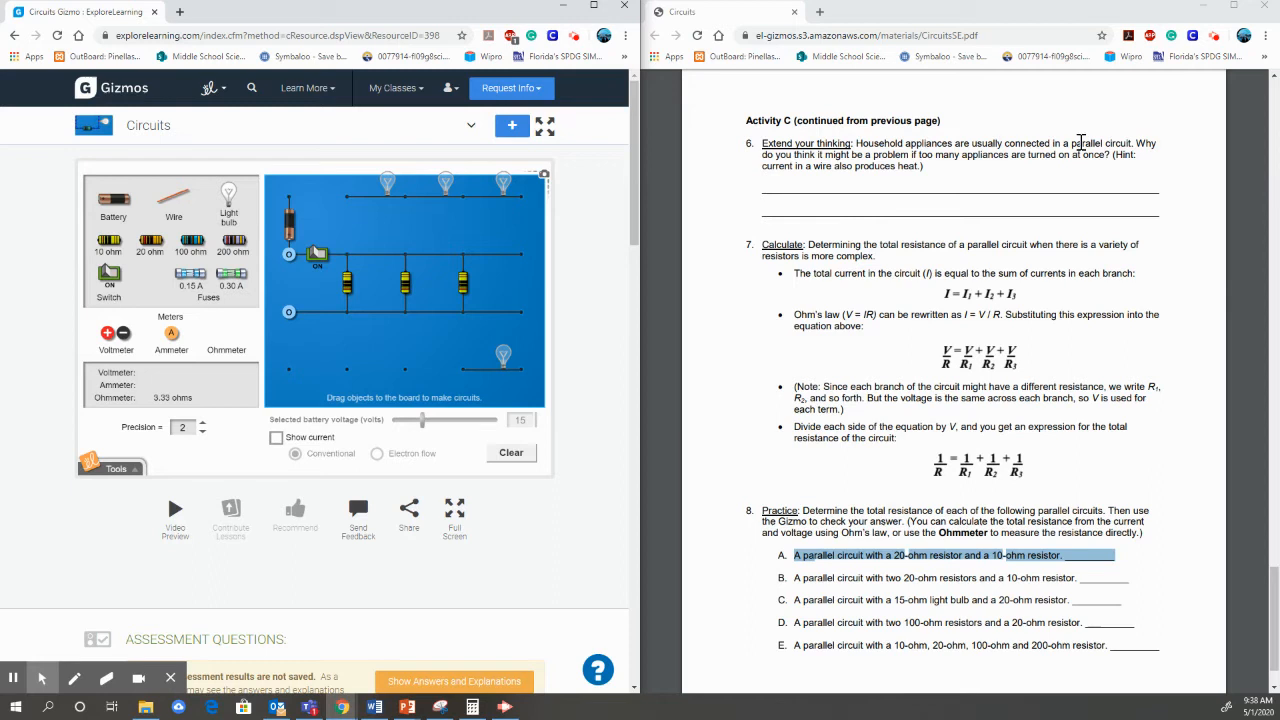
pyautogui.moveTo(944, 180)
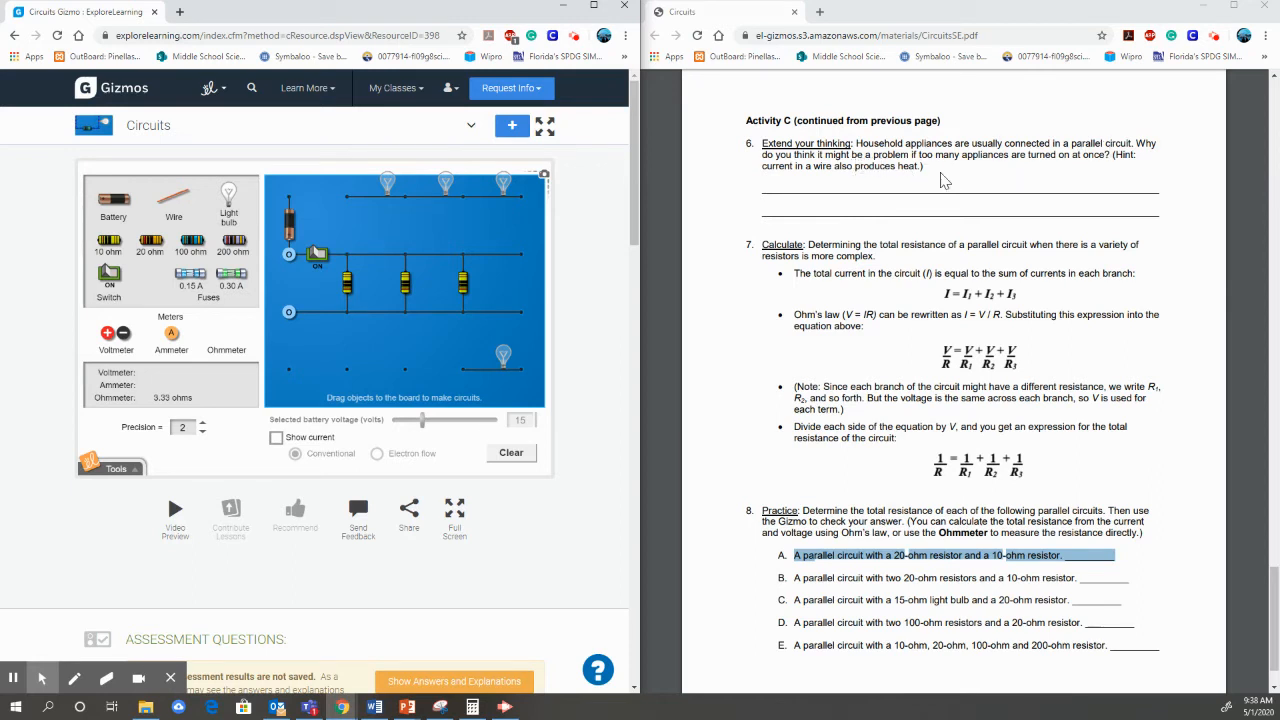
pyautogui.moveTo(1070, 176)
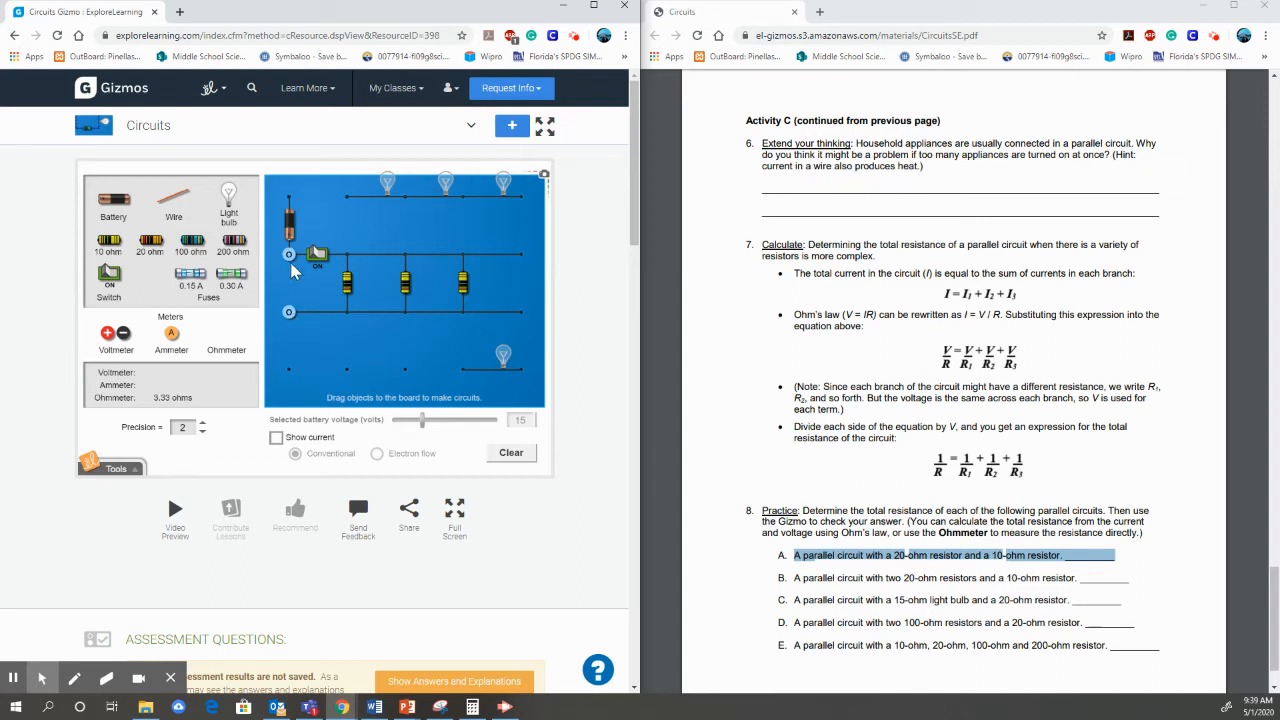
pyautogui.moveTo(458, 272)
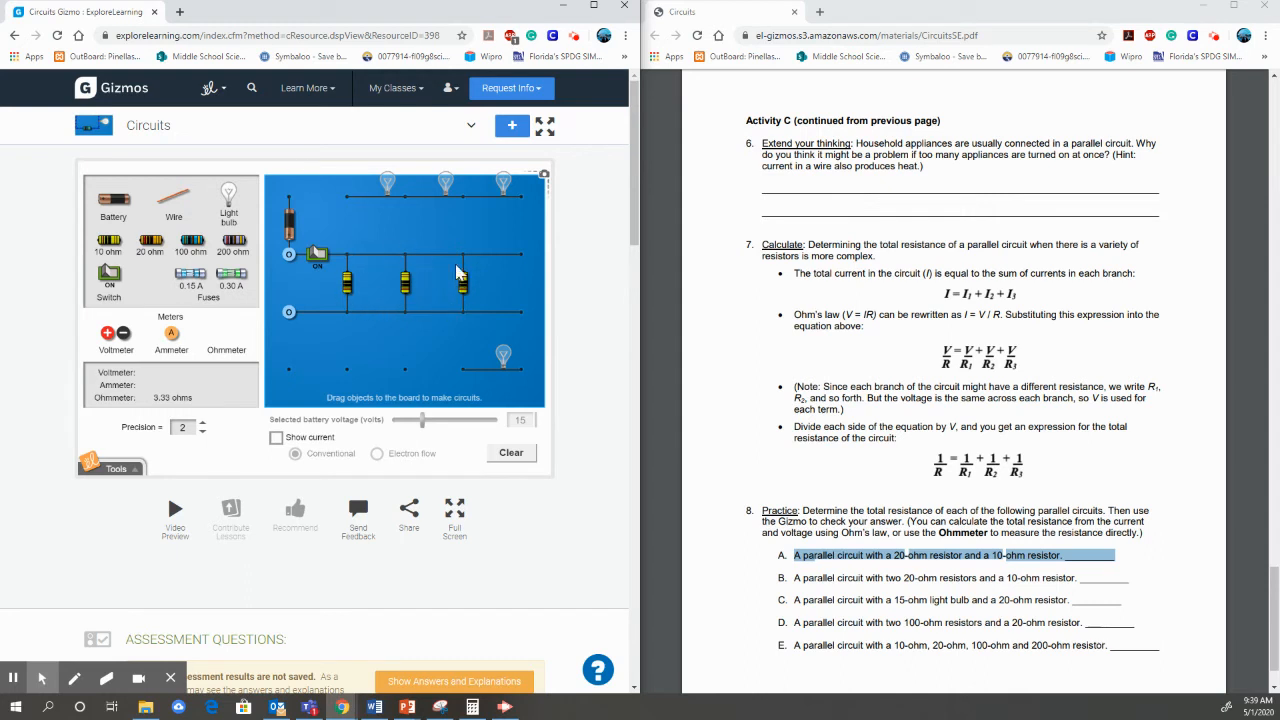
pyautogui.moveTo(380, 352)
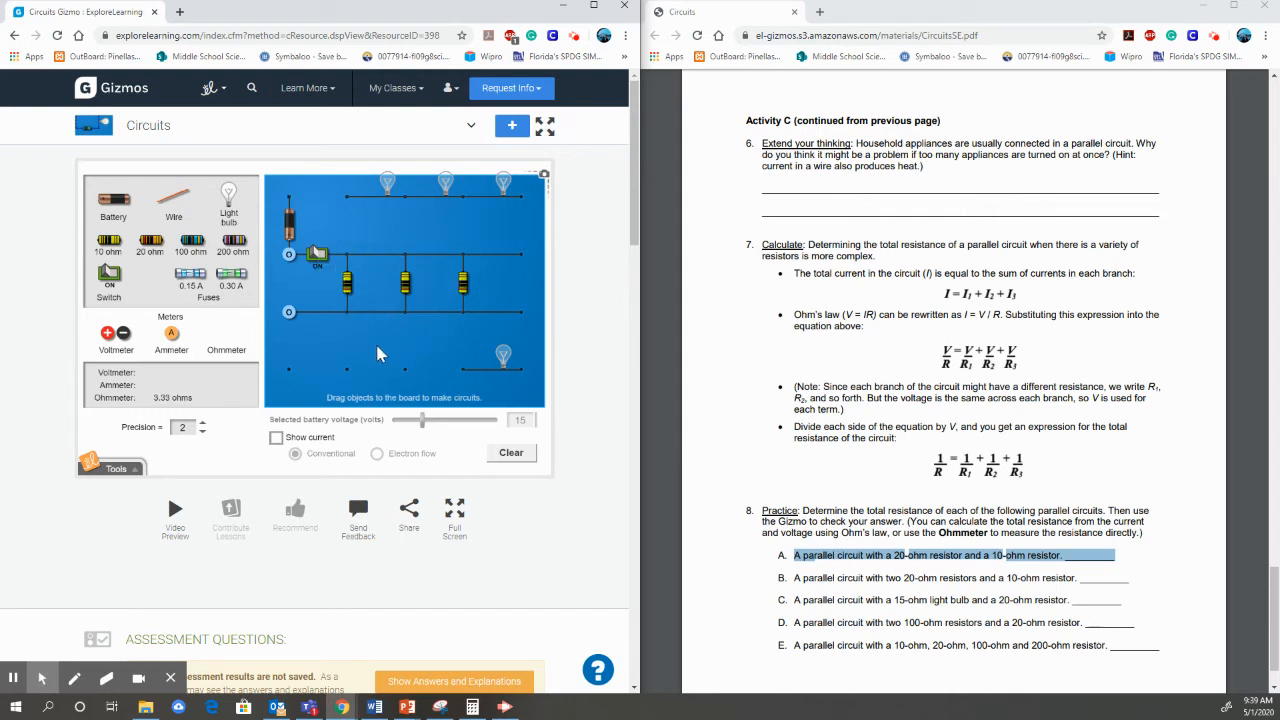
pyautogui.moveTo(904, 178)
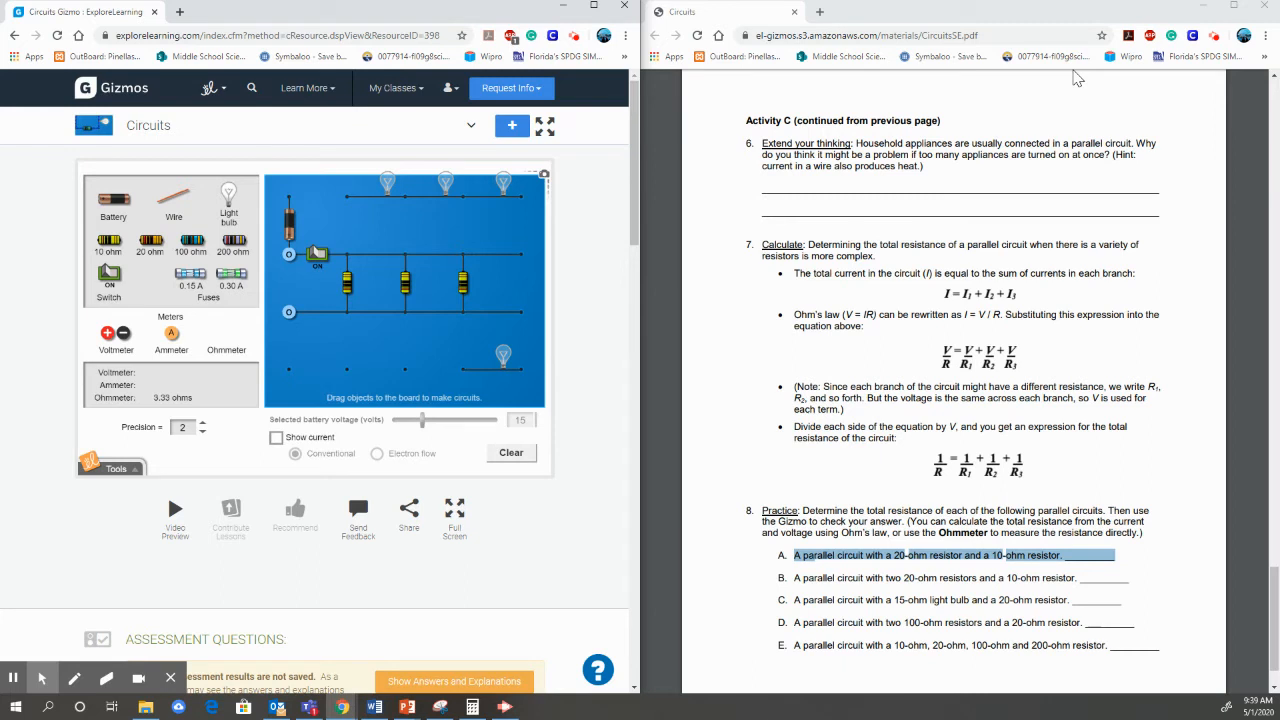
pyautogui.moveTo(576, 318)
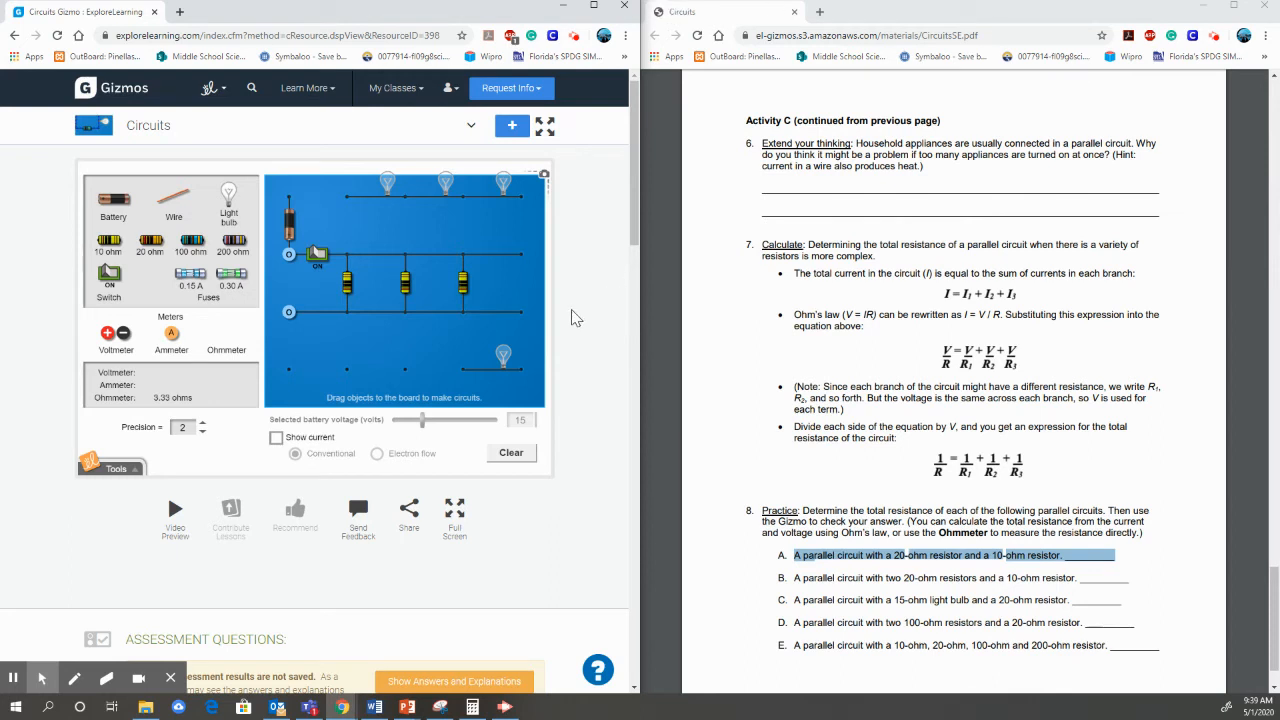
pyautogui.moveTo(584, 296)
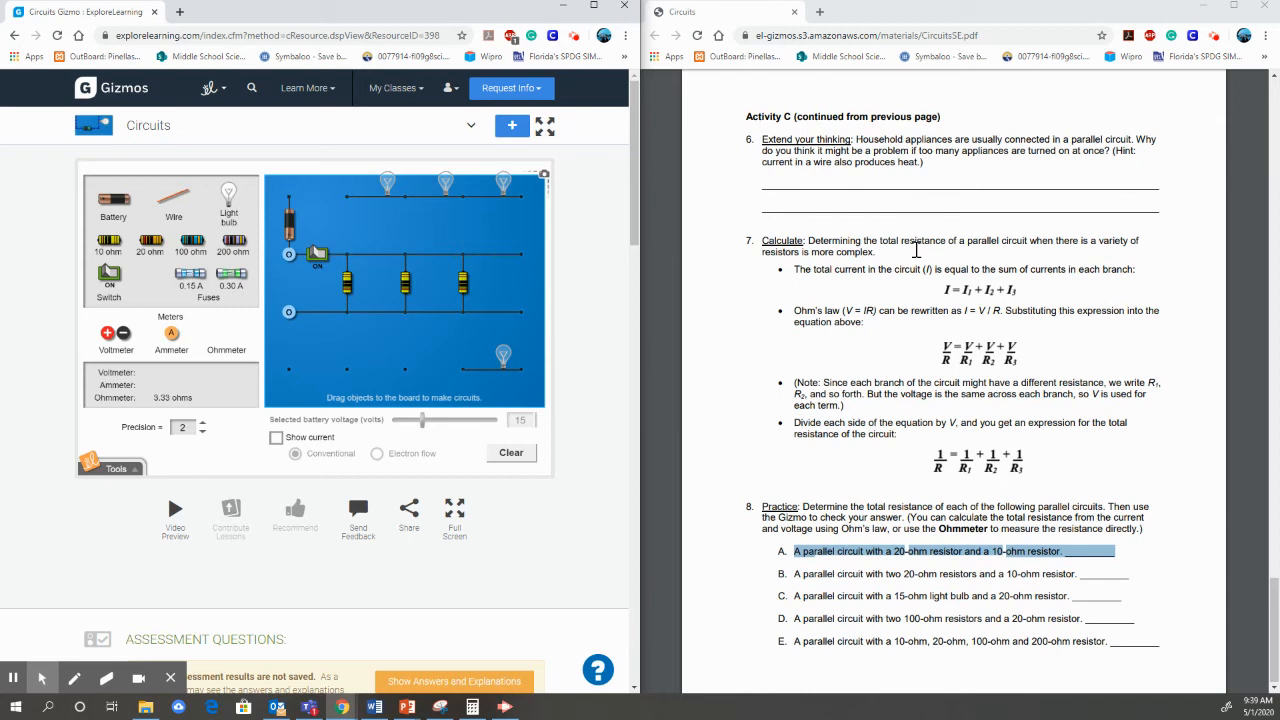
pyautogui.scroll(-3)
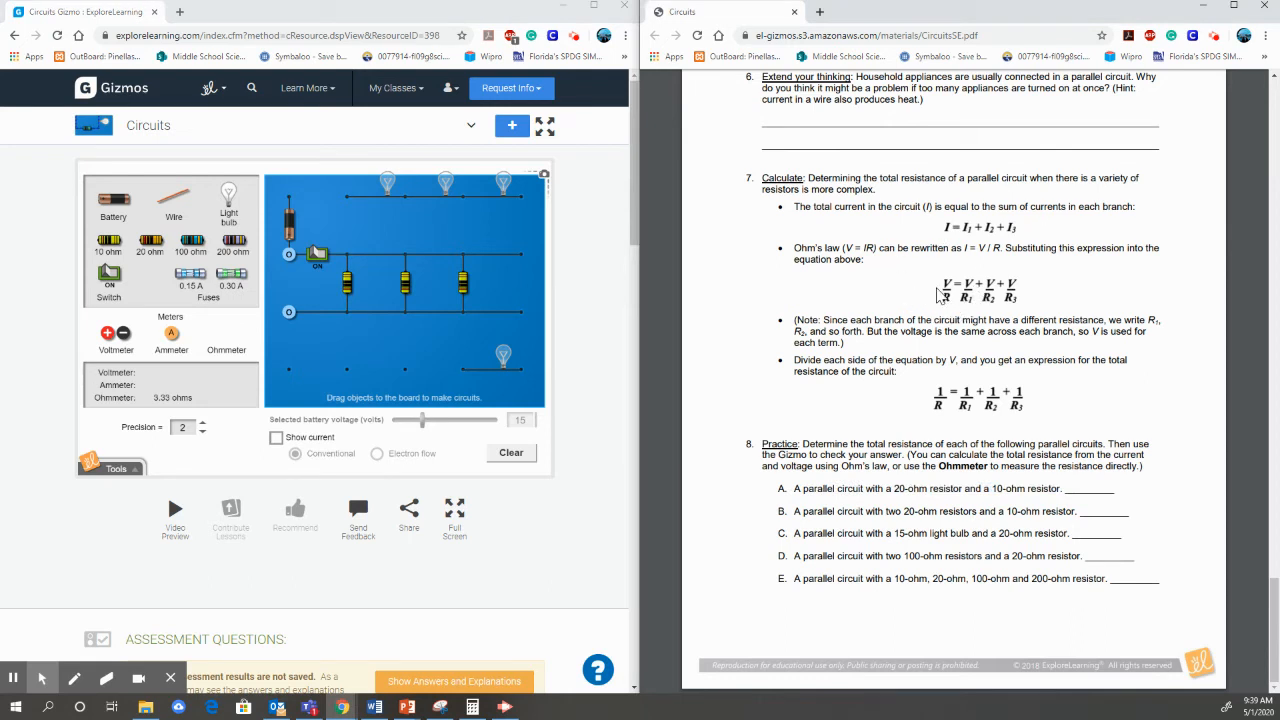
pyautogui.moveTo(948, 236)
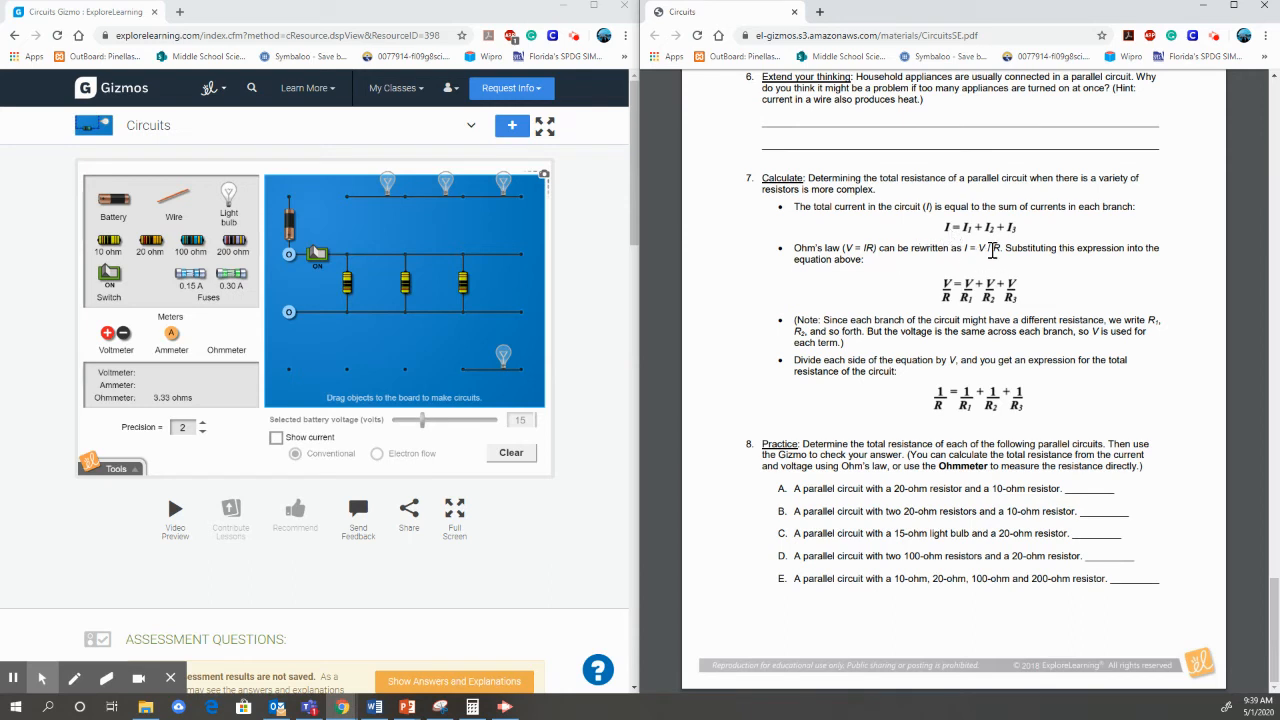
pyautogui.moveTo(948, 236)
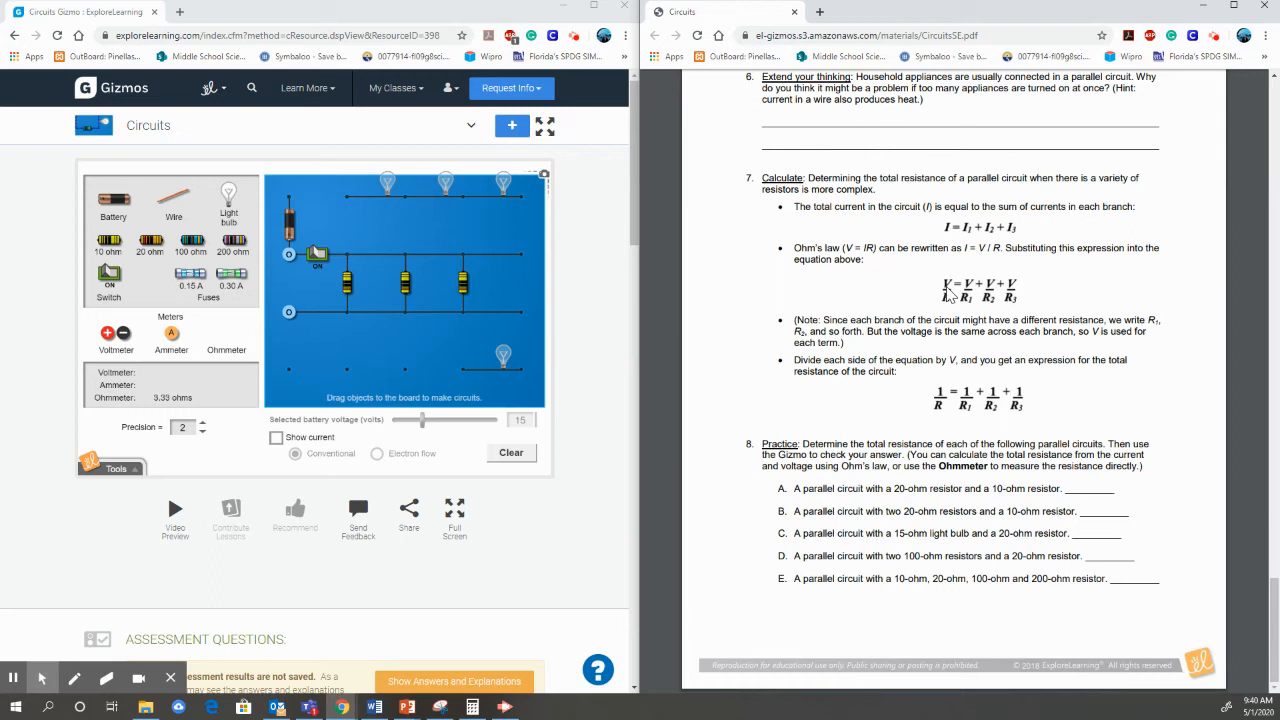
pyautogui.moveTo(952, 296)
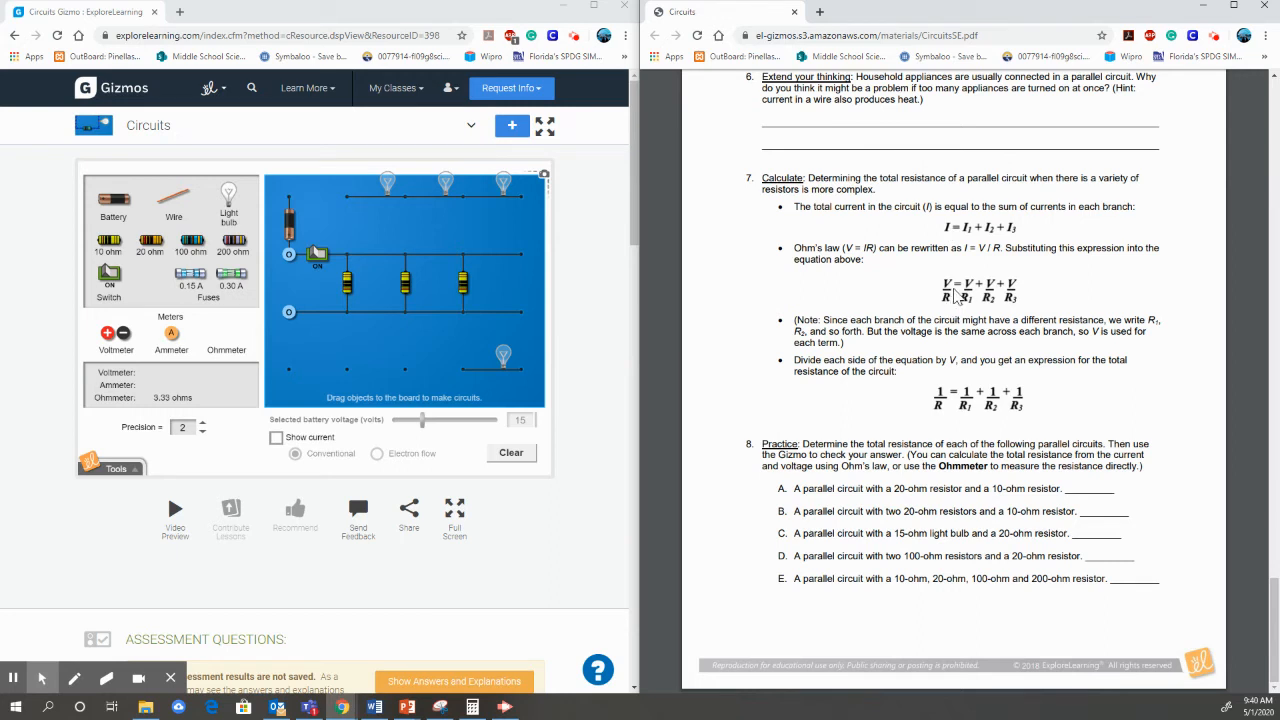
pyautogui.moveTo(970, 290)
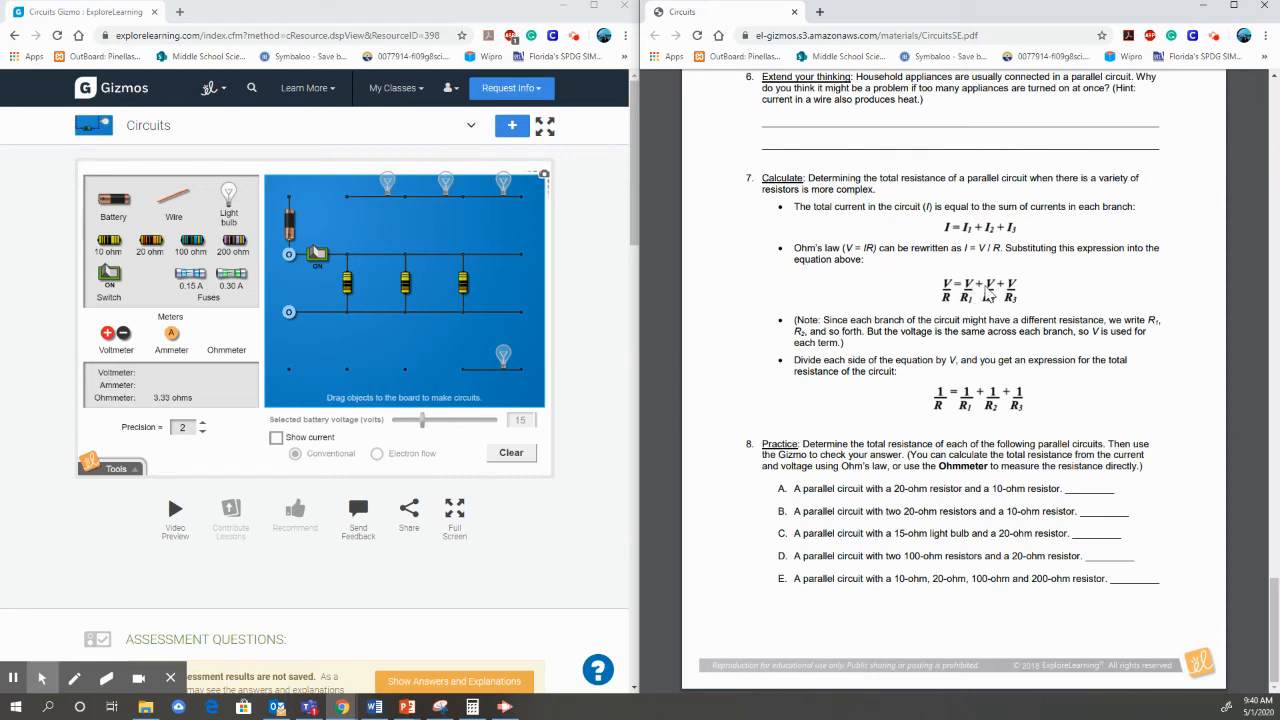
pyautogui.moveTo(1016, 290)
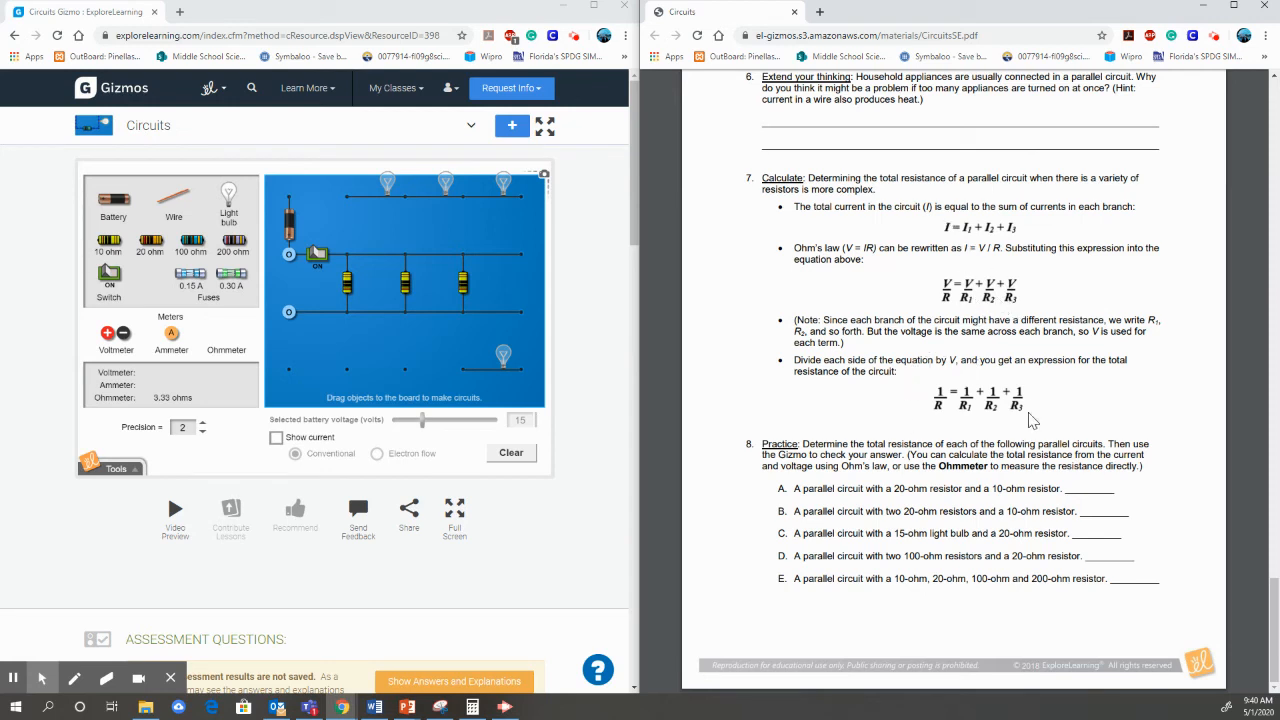
pyautogui.moveTo(1098, 396)
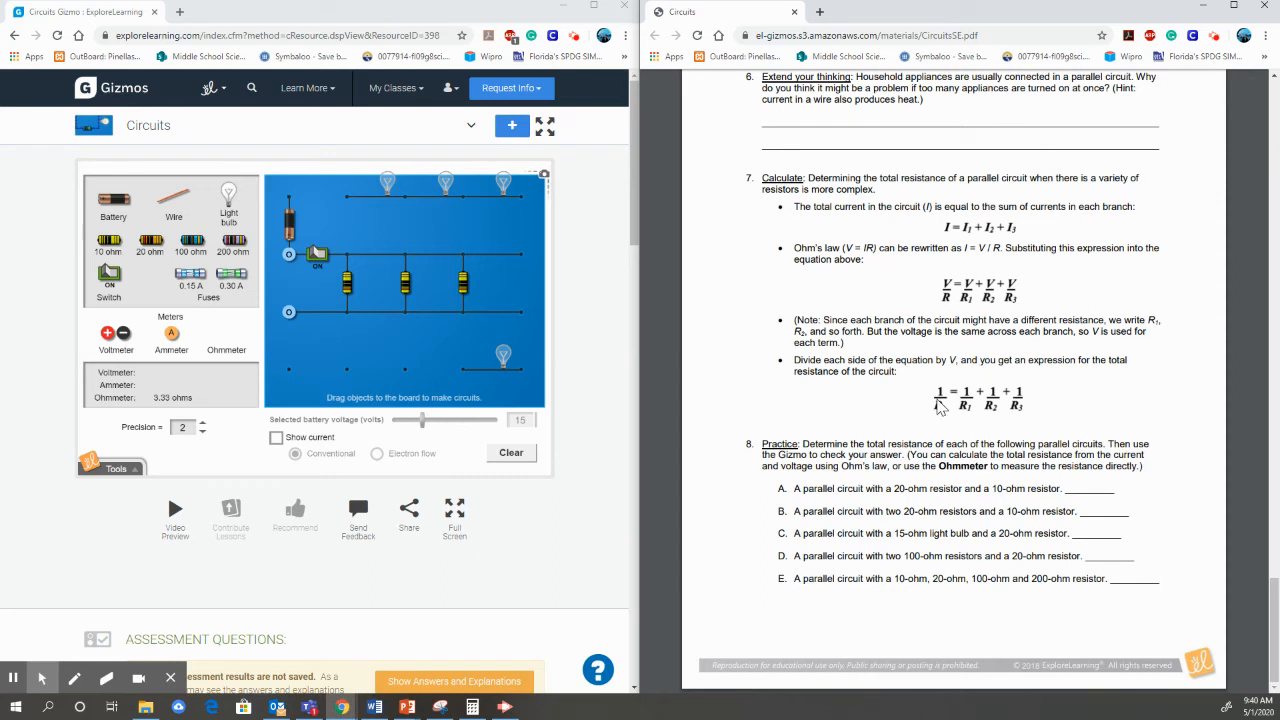
pyautogui.moveTo(1004, 424)
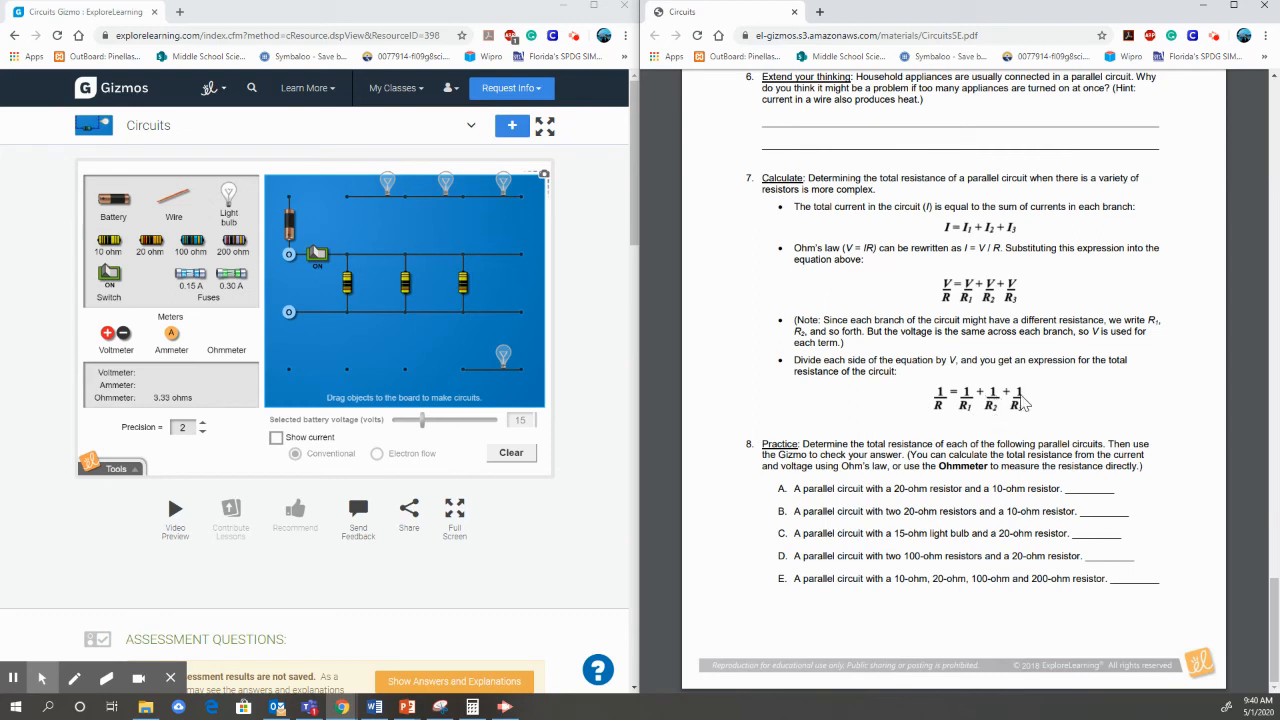
pyautogui.moveTo(1196, 418)
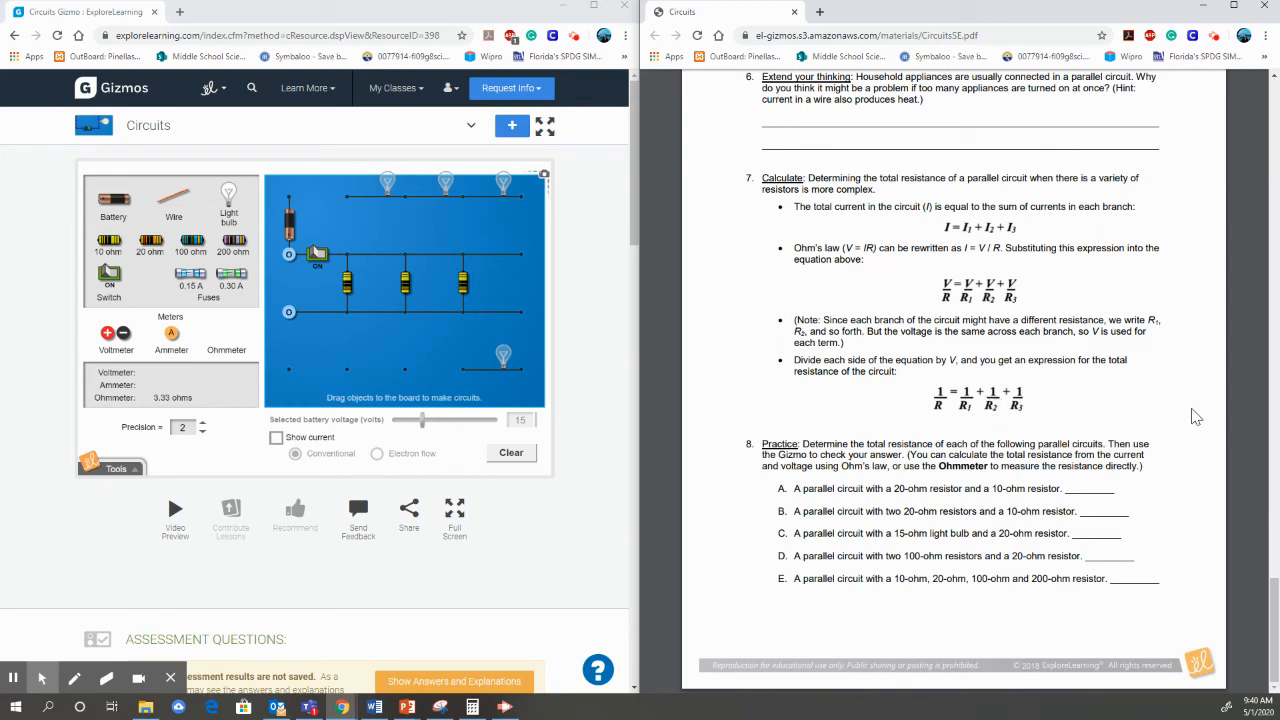
pyautogui.moveTo(938, 552)
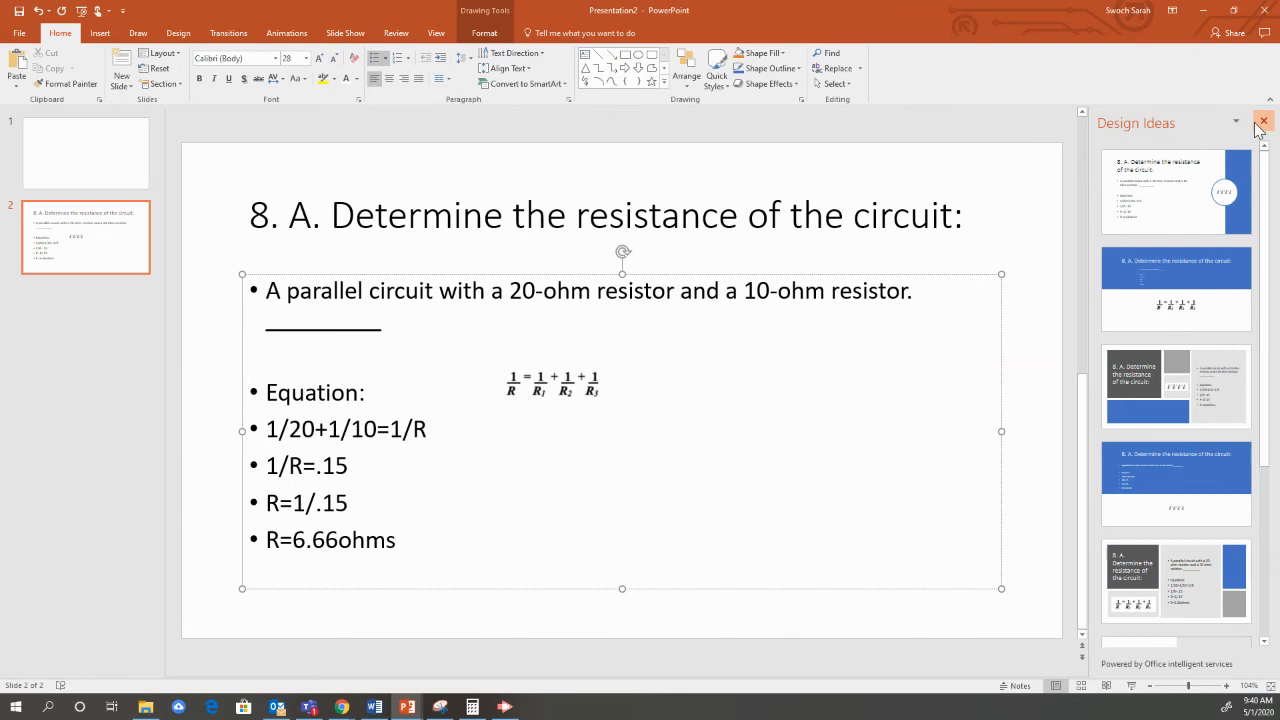
# Step: Close the Design Ideas pane so the 20- and 10-ohm slide giving R=6.66 ohms fills the view
pyautogui.click(1264, 122)
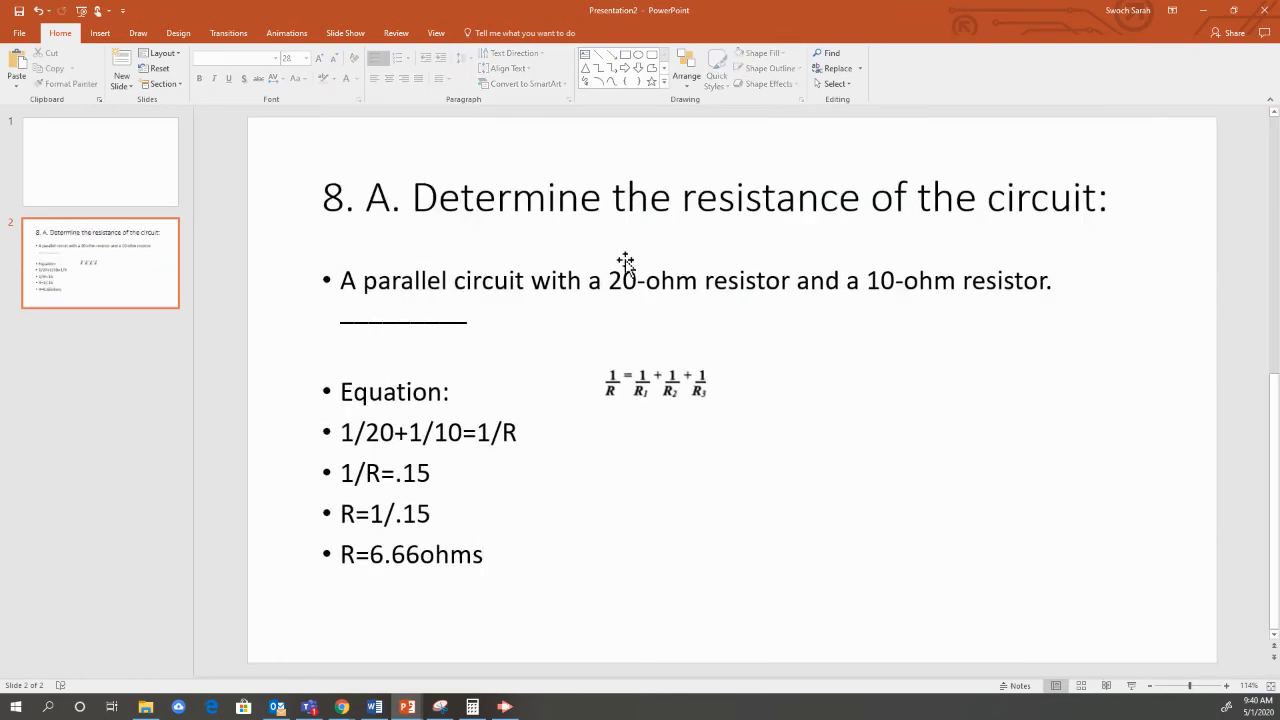
pyautogui.moveTo(512, 356)
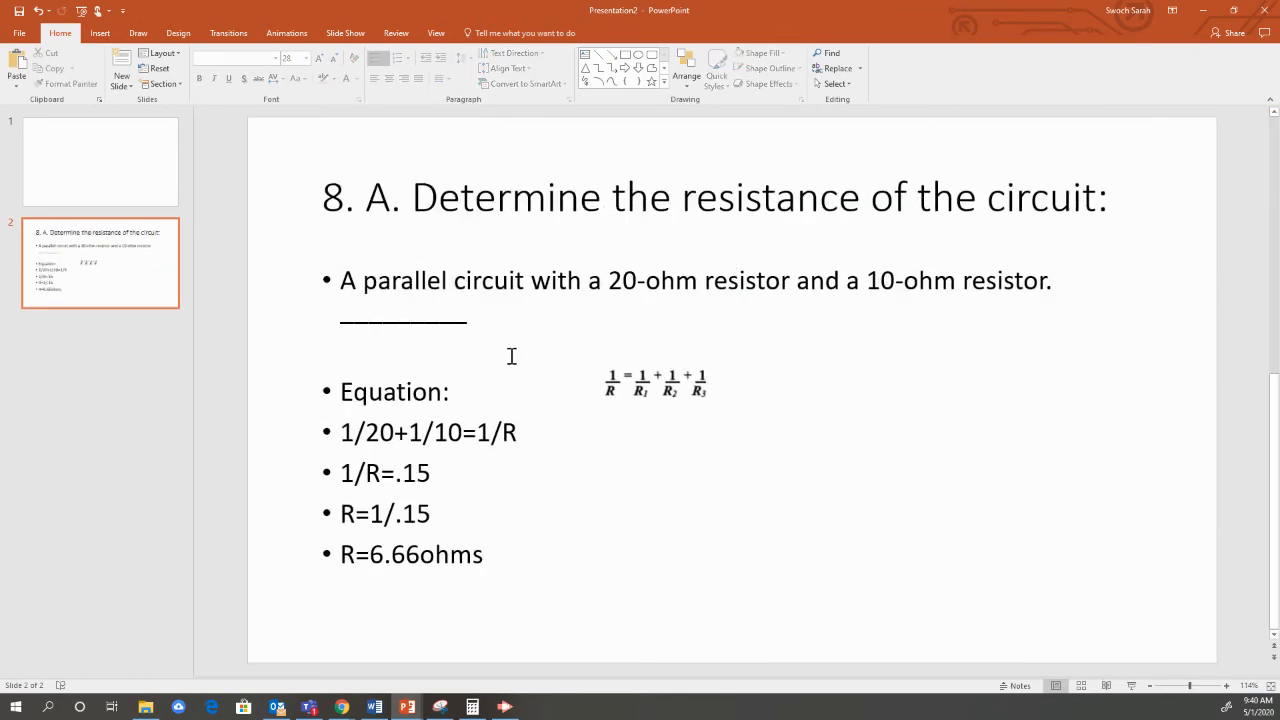
pyautogui.moveTo(580, 404)
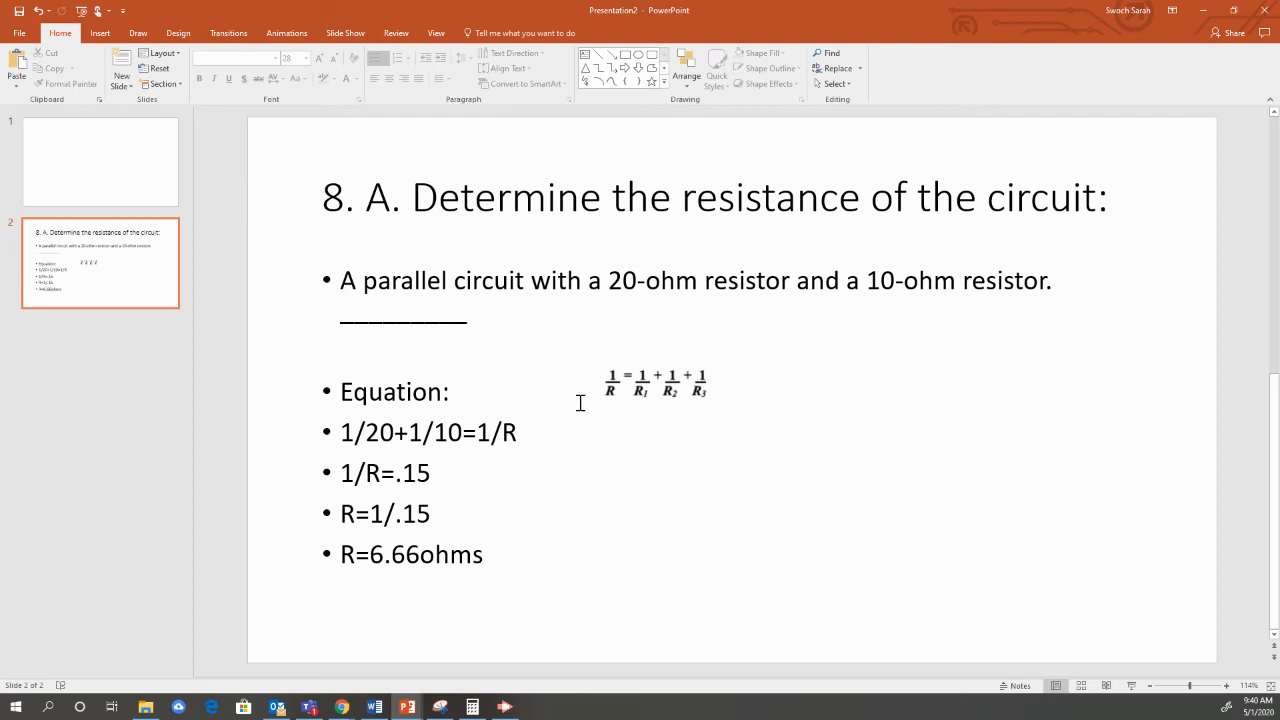
pyautogui.moveTo(358, 452)
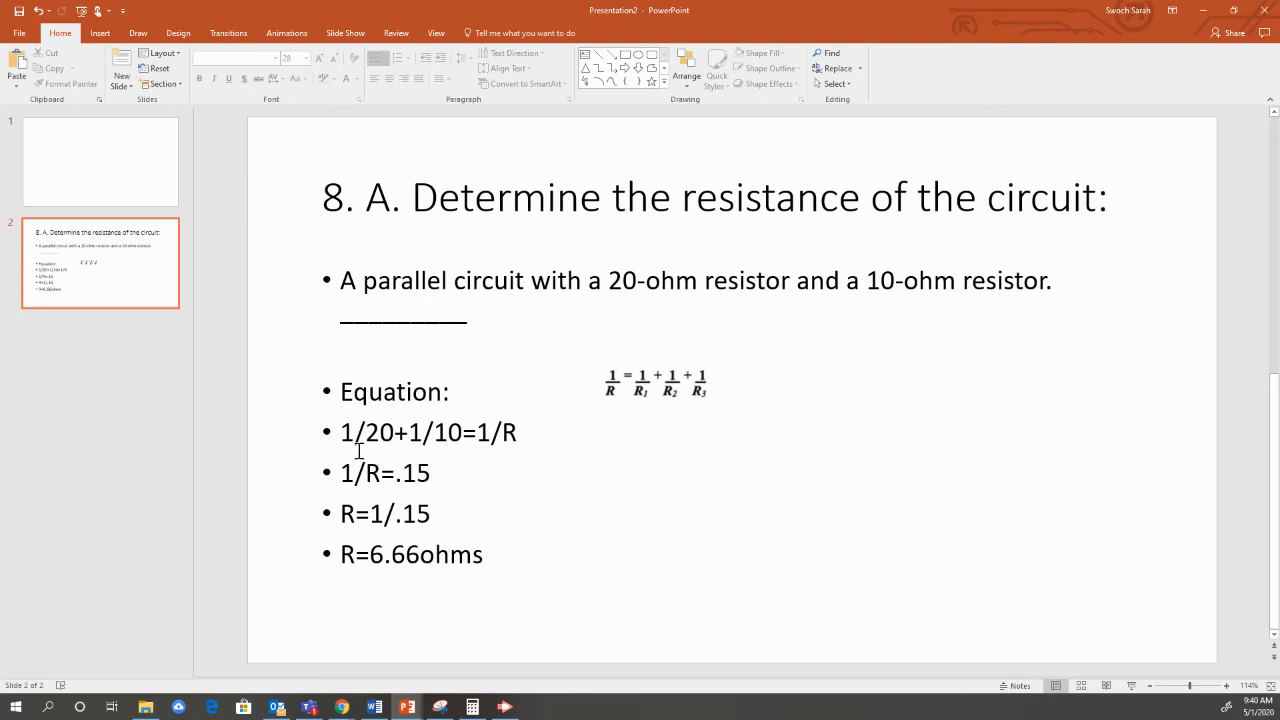
pyautogui.moveTo(380, 444)
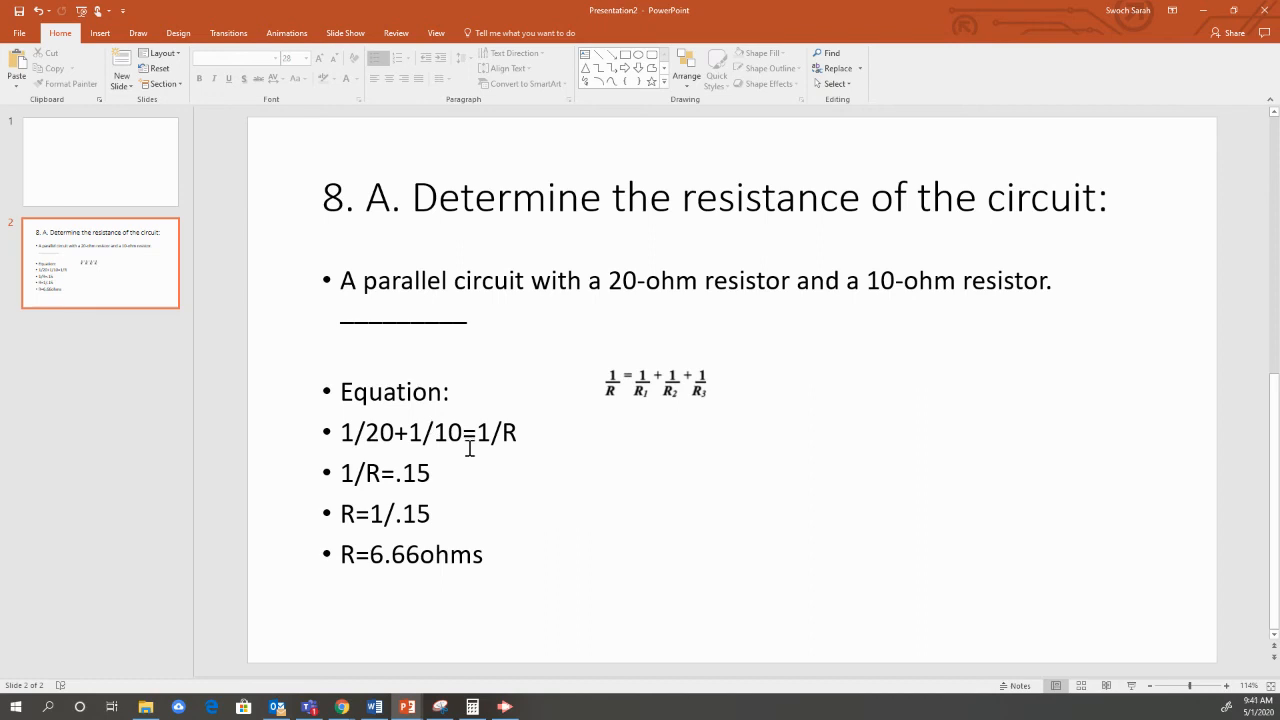
pyautogui.moveTo(372, 452)
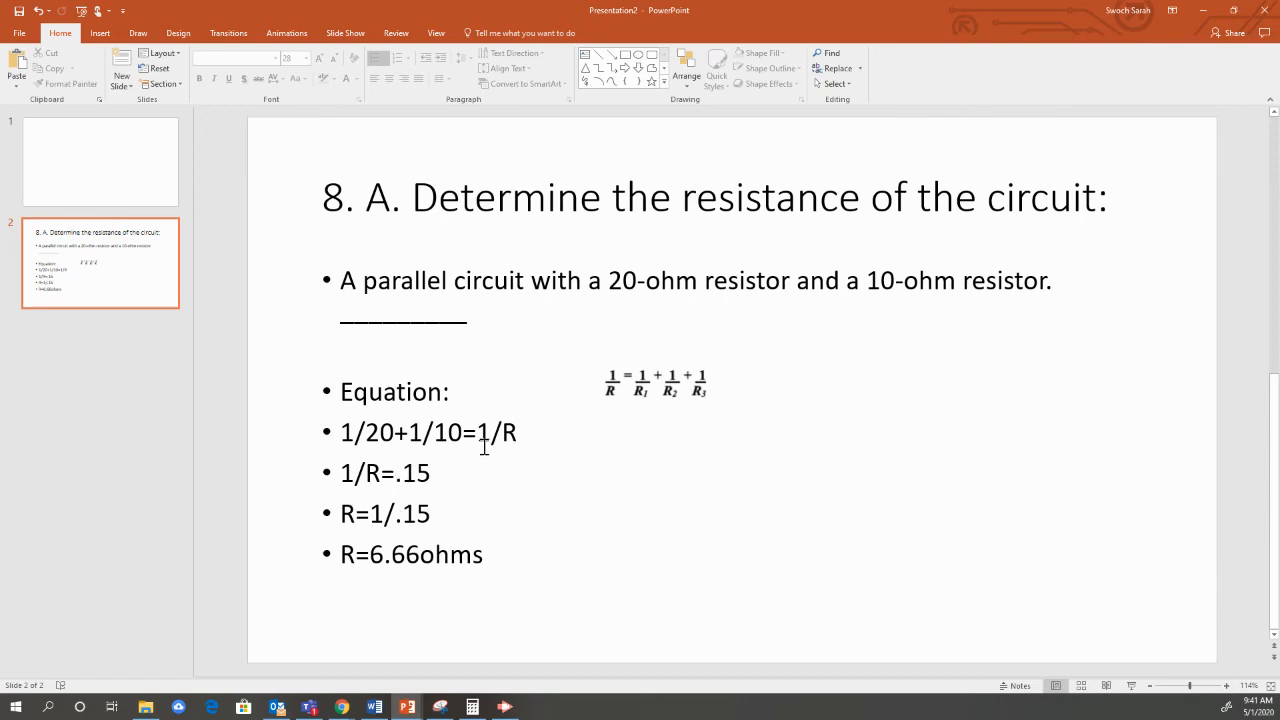
pyautogui.moveTo(416, 476)
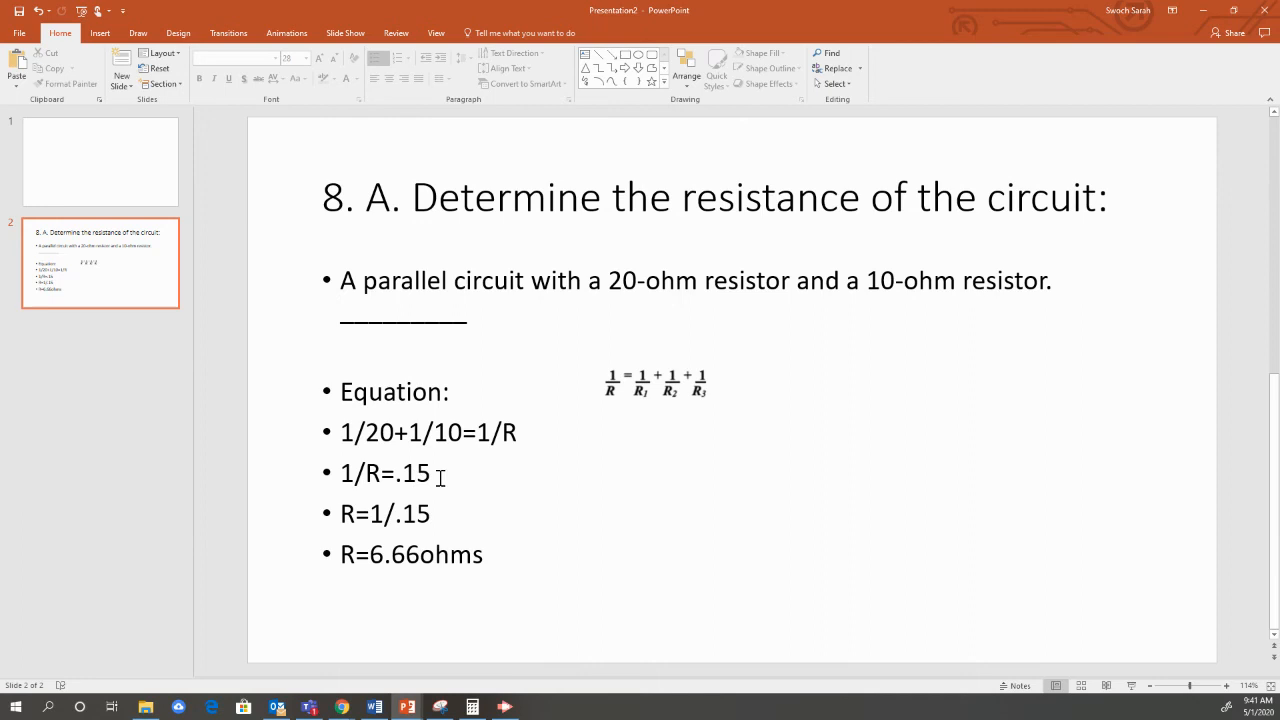
pyautogui.moveTo(464, 510)
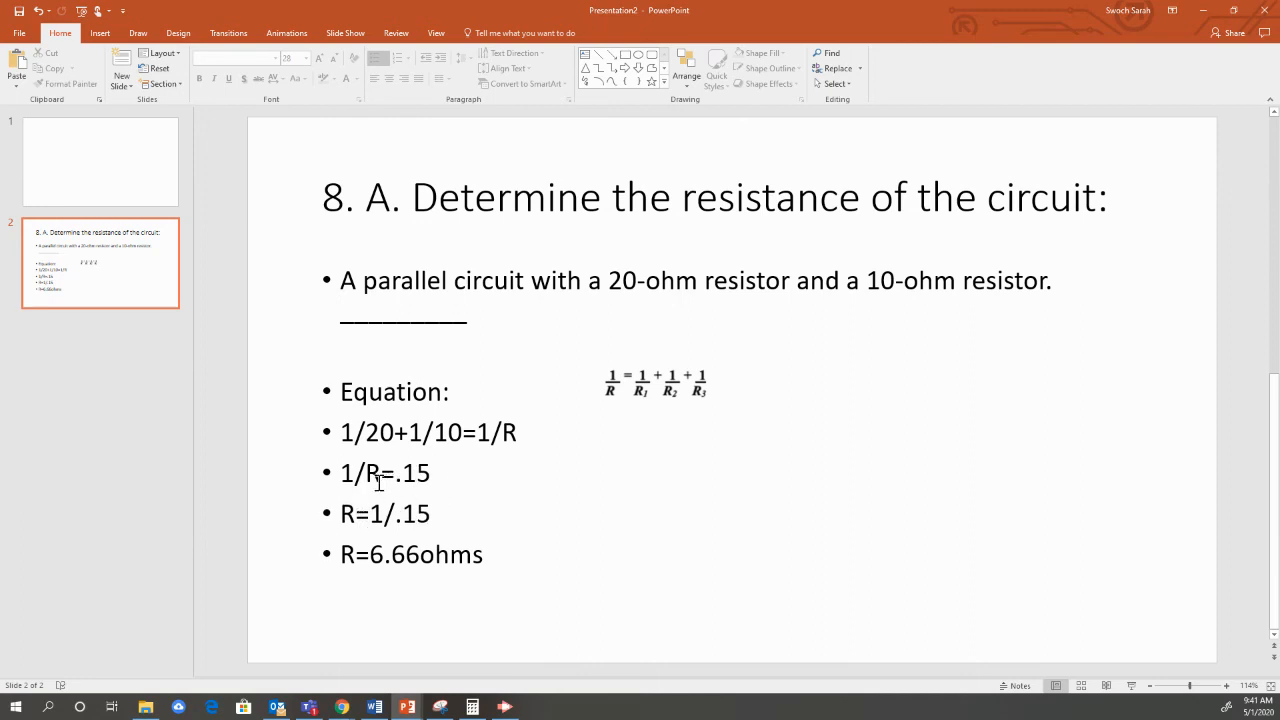
pyautogui.moveTo(436, 480)
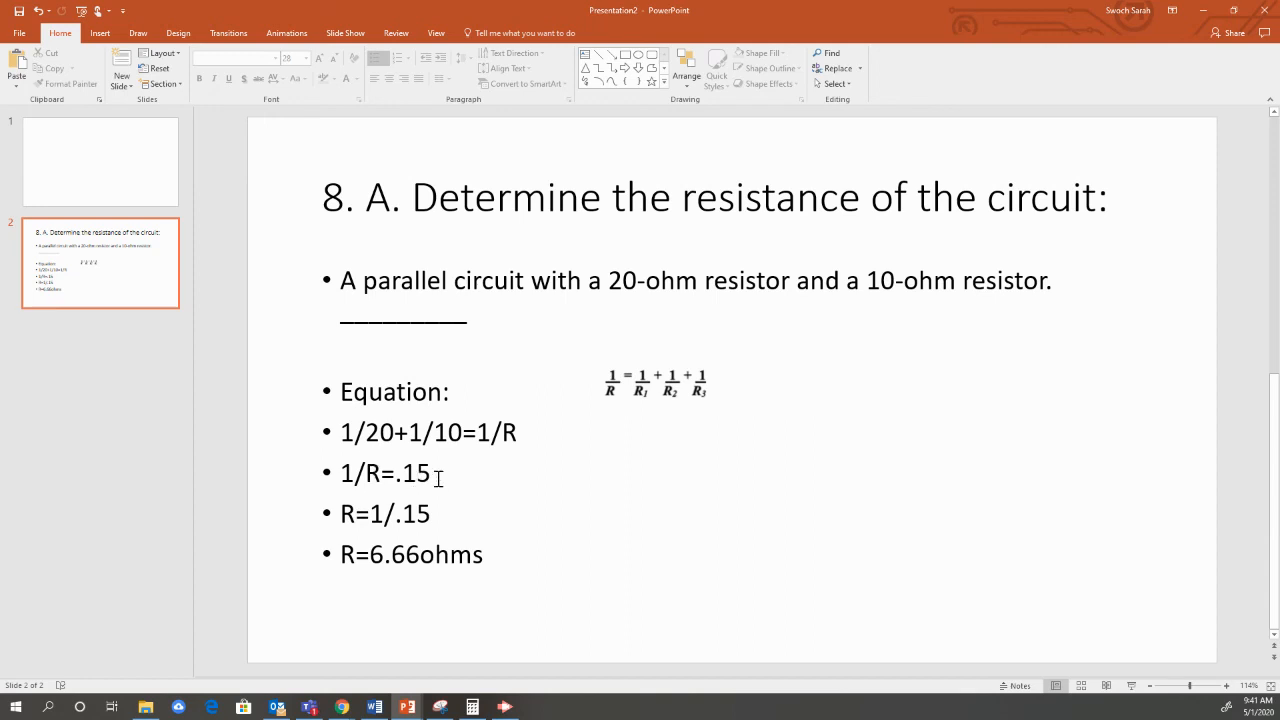